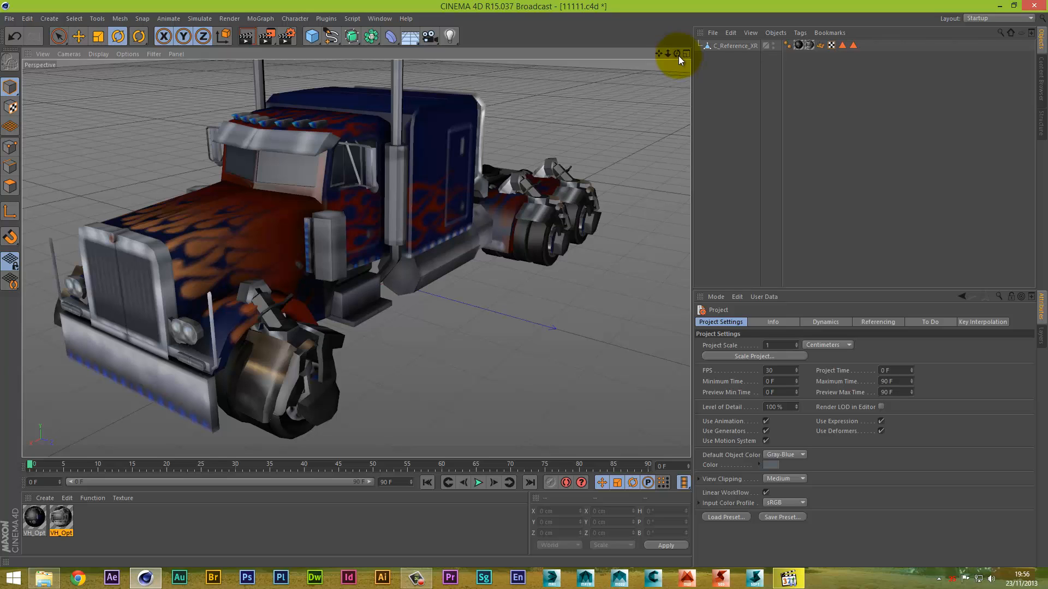
Pause the earlier render, orbit around the truck and render the current viewport view.
{"action": "left_click", "coordinate": [788, 578]}
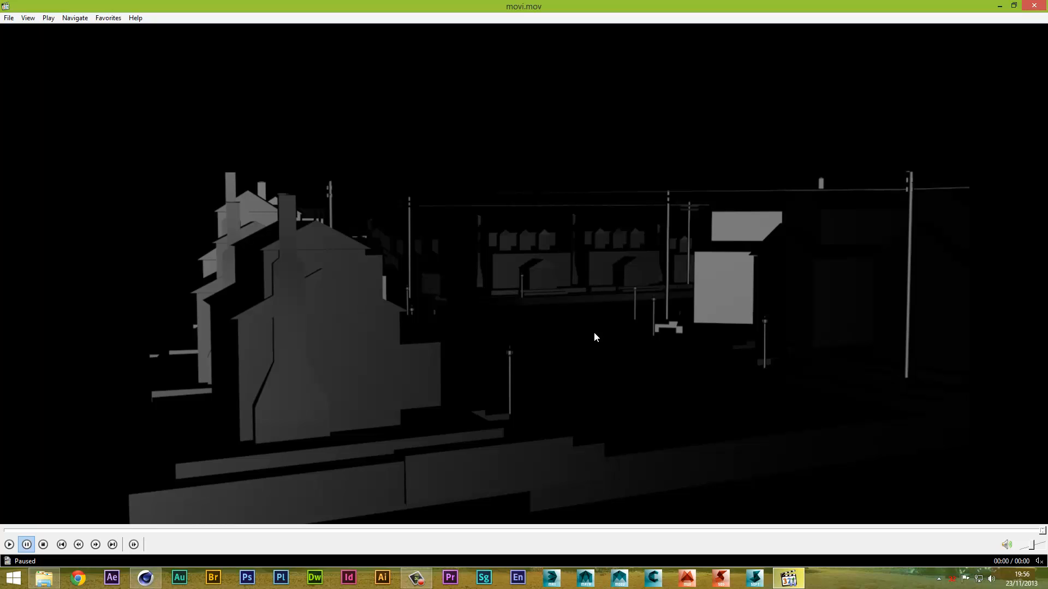
{"action": "mouse_move", "coordinate": [605, 337]}
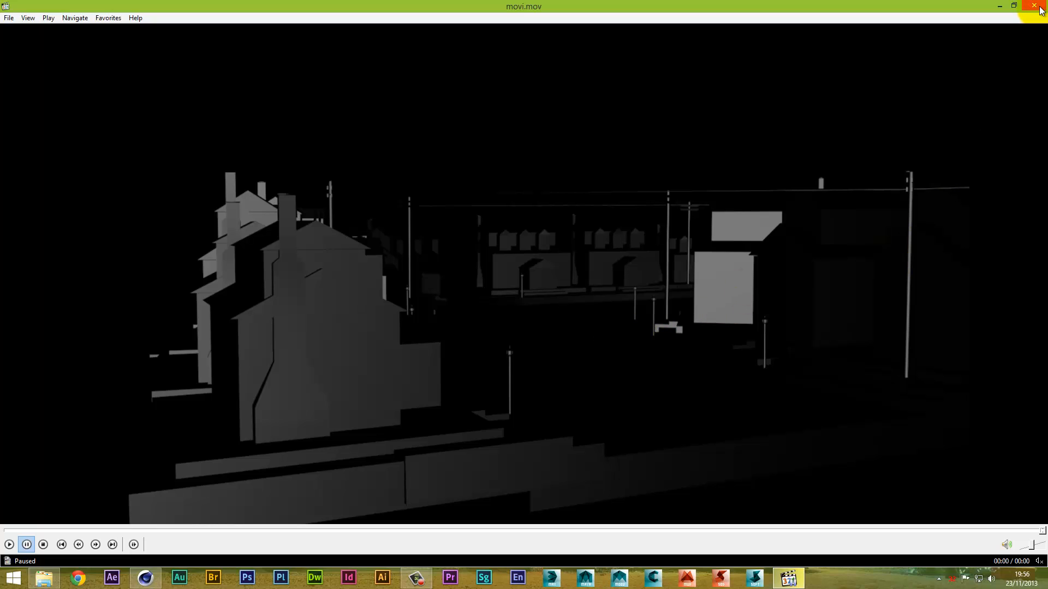
{"action": "mouse_move", "coordinate": [1040, 6]}
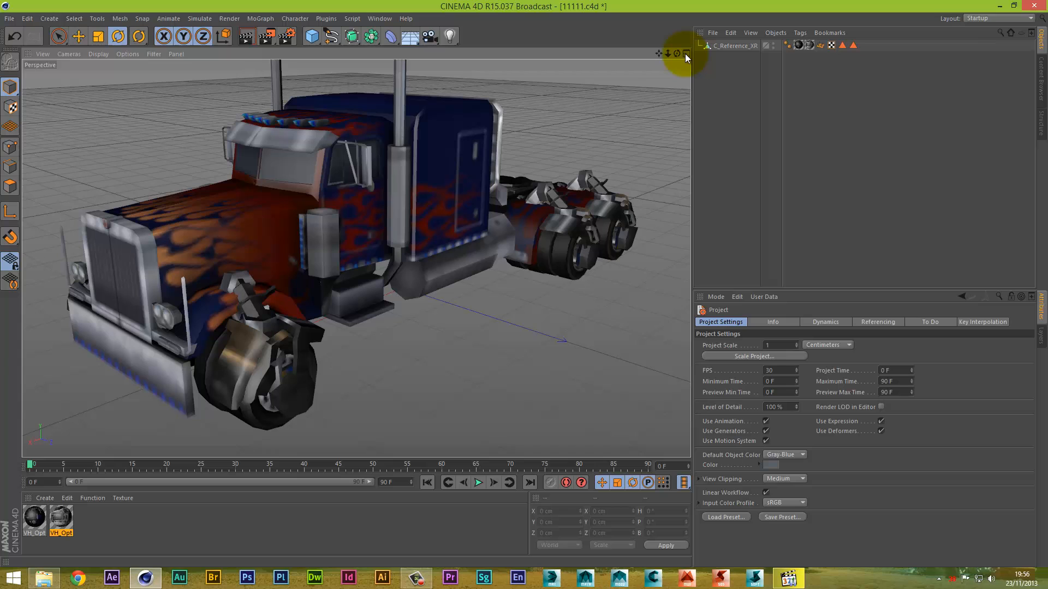
{"action": "mouse_move", "coordinate": [653, 76]}
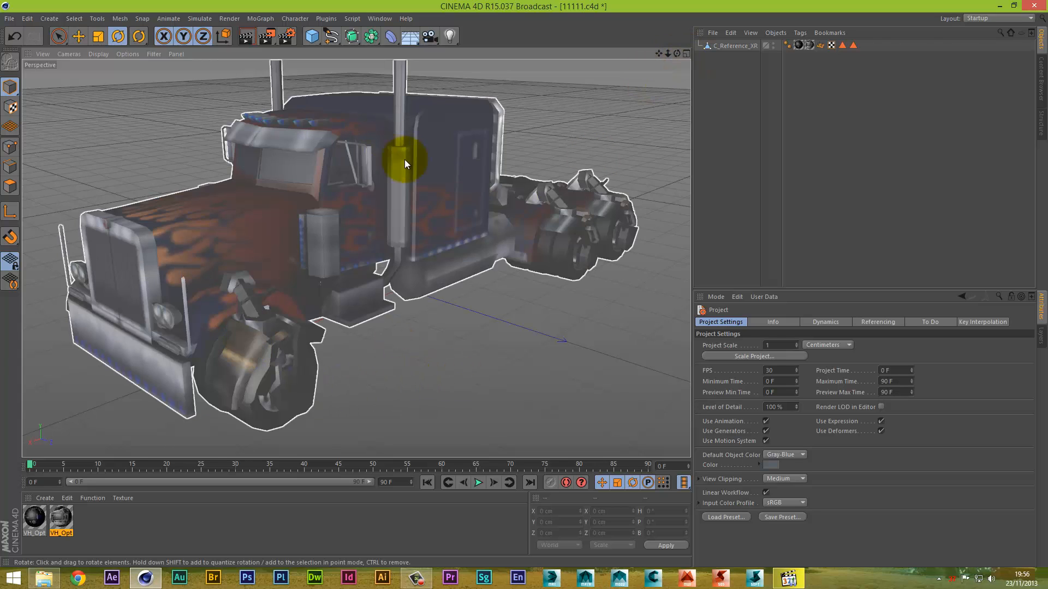
{"action": "left_click_drag", "start_coordinate": [403, 164], "coordinate": [427, 318]}
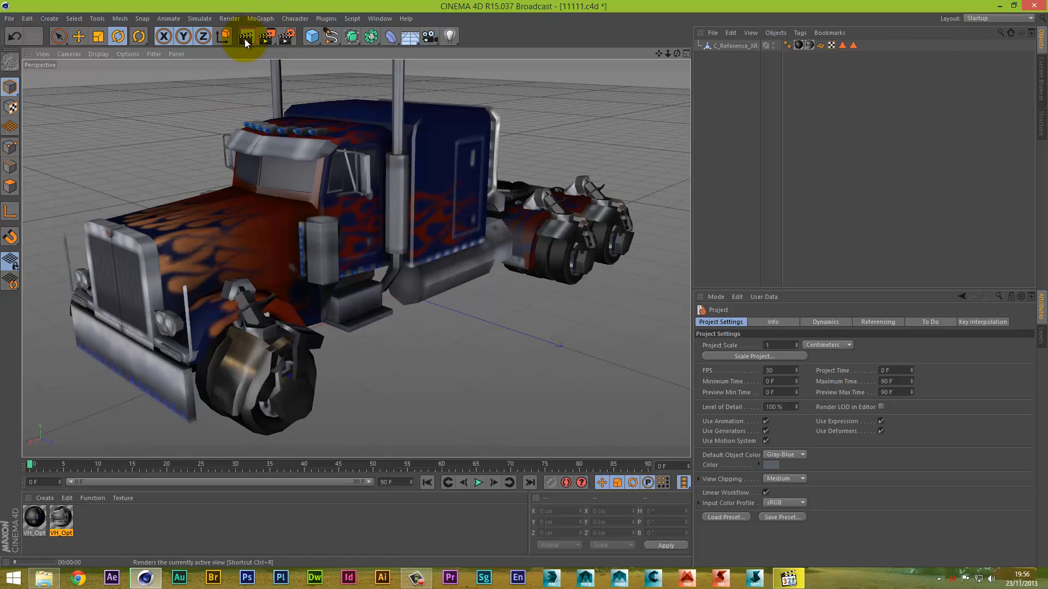
{"action": "left_click", "coordinate": [246, 37]}
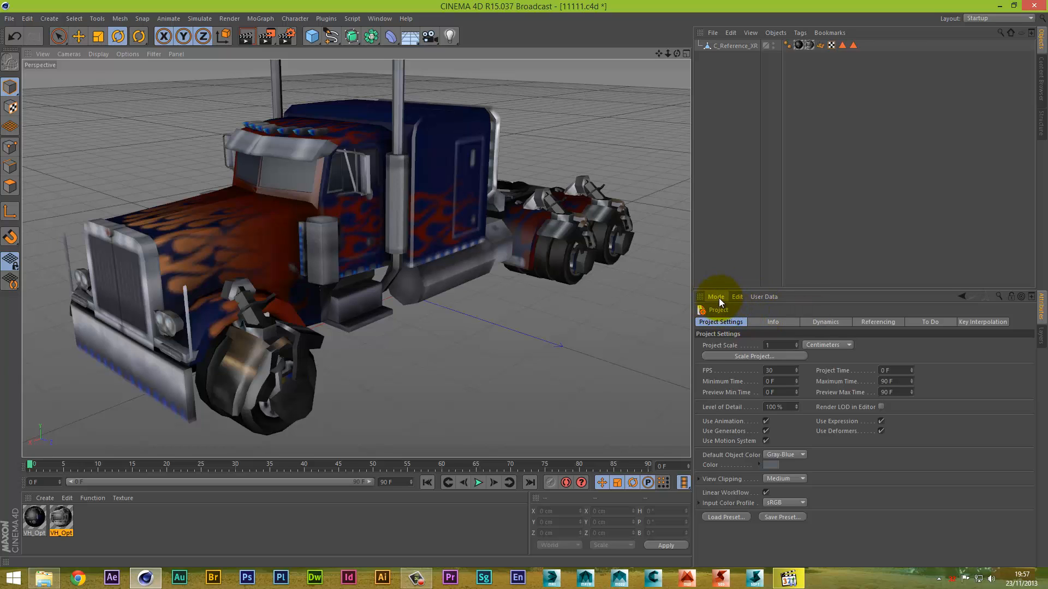
Switch the Attribute Manager from View Settings toward the Project Info mode.
{"action": "left_click", "coordinate": [715, 297]}
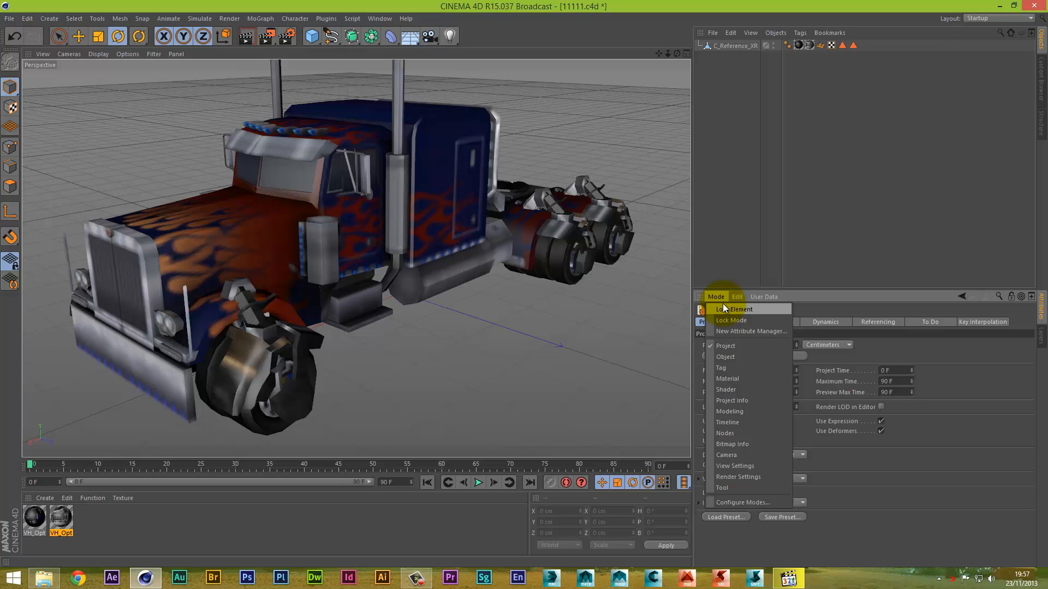
{"action": "mouse_move", "coordinate": [730, 320]}
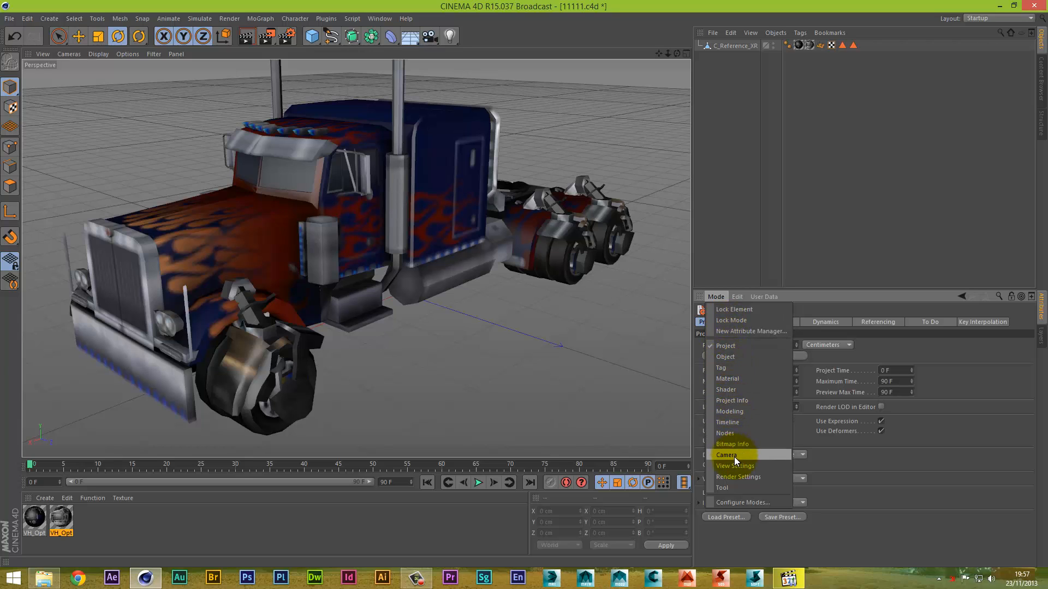
{"action": "left_click", "coordinate": [734, 466]}
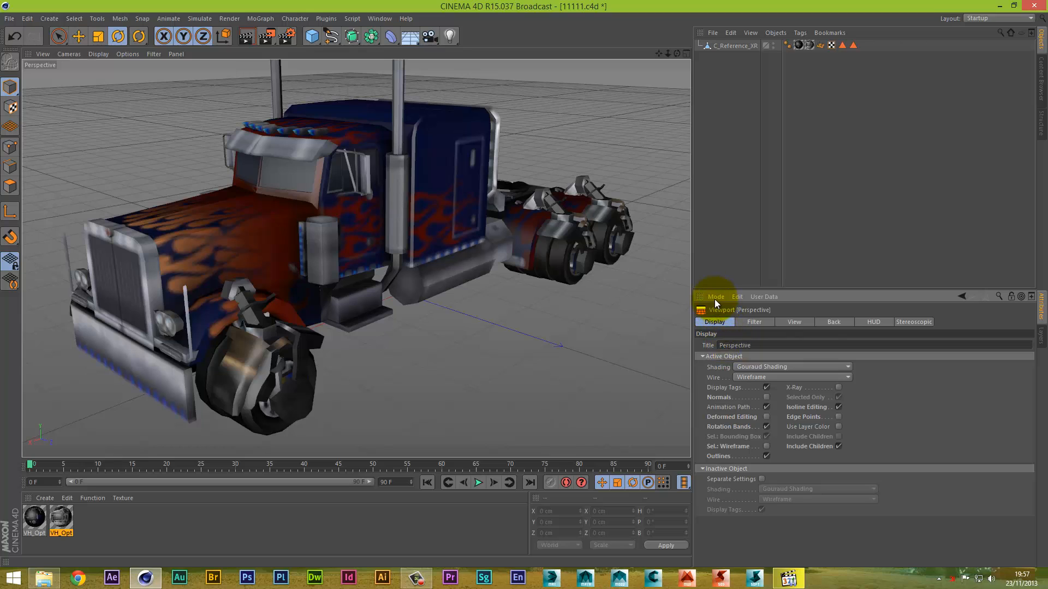
{"action": "left_click", "coordinate": [716, 297]}
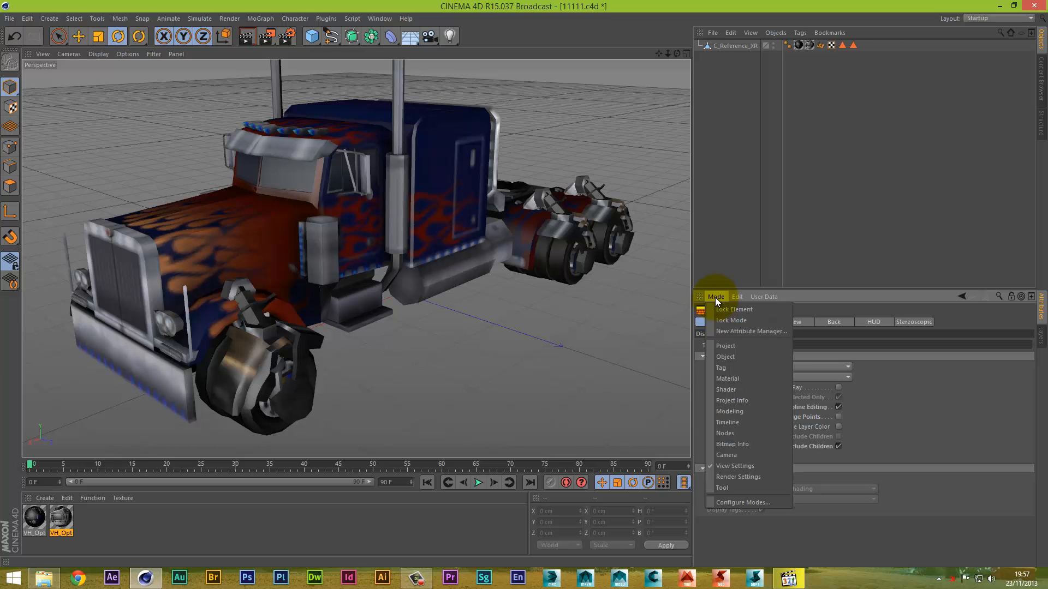
{"action": "mouse_move", "coordinate": [731, 400]}
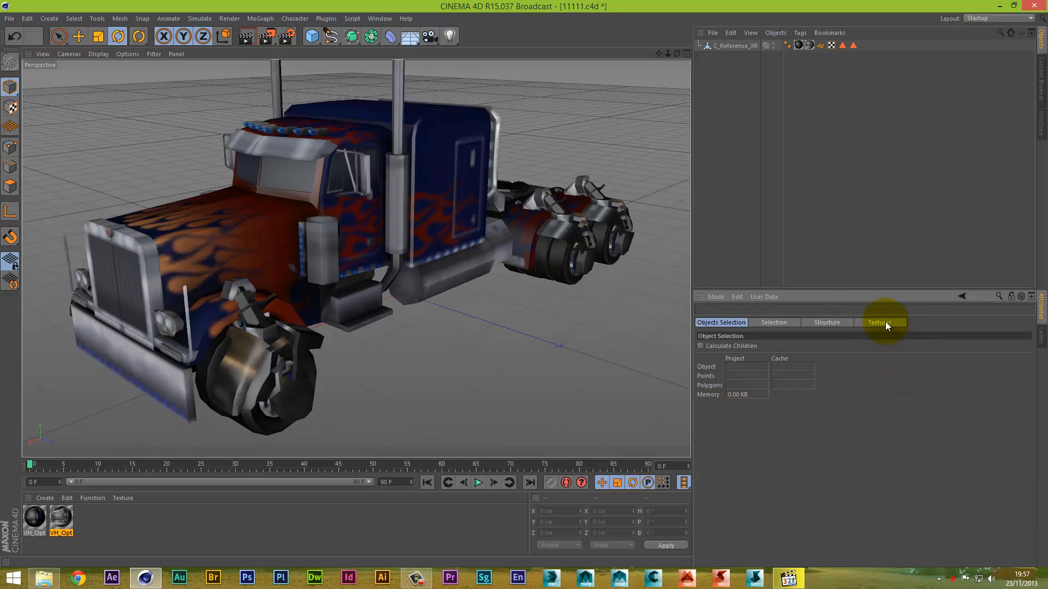
Relink the WEP_OptimusChainsaw texture to its file in the tex folder across the whole project.
{"action": "left_click", "coordinate": [880, 322]}
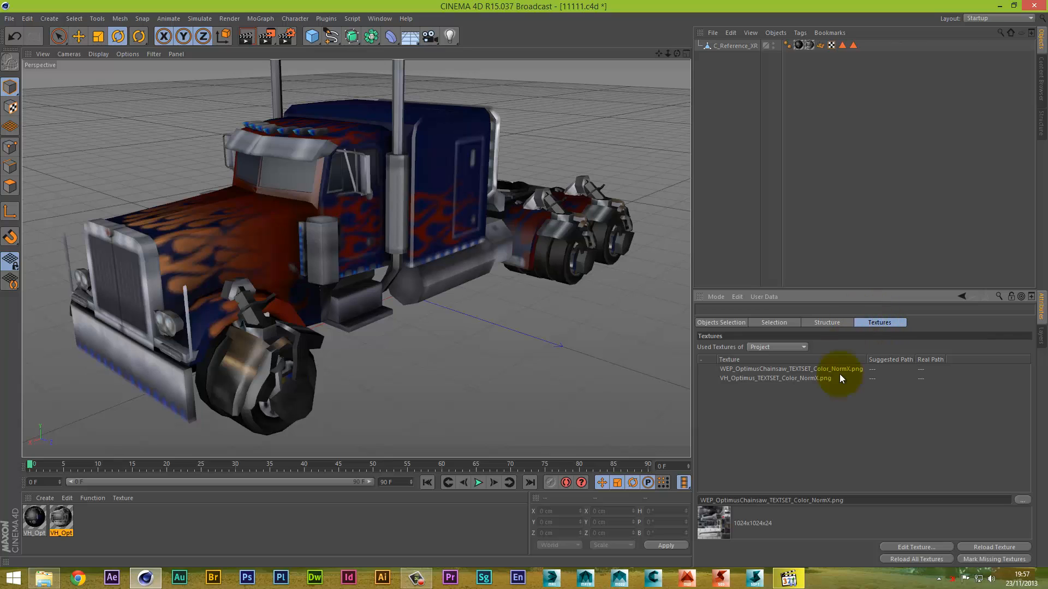
{"action": "mouse_move", "coordinate": [792, 373]}
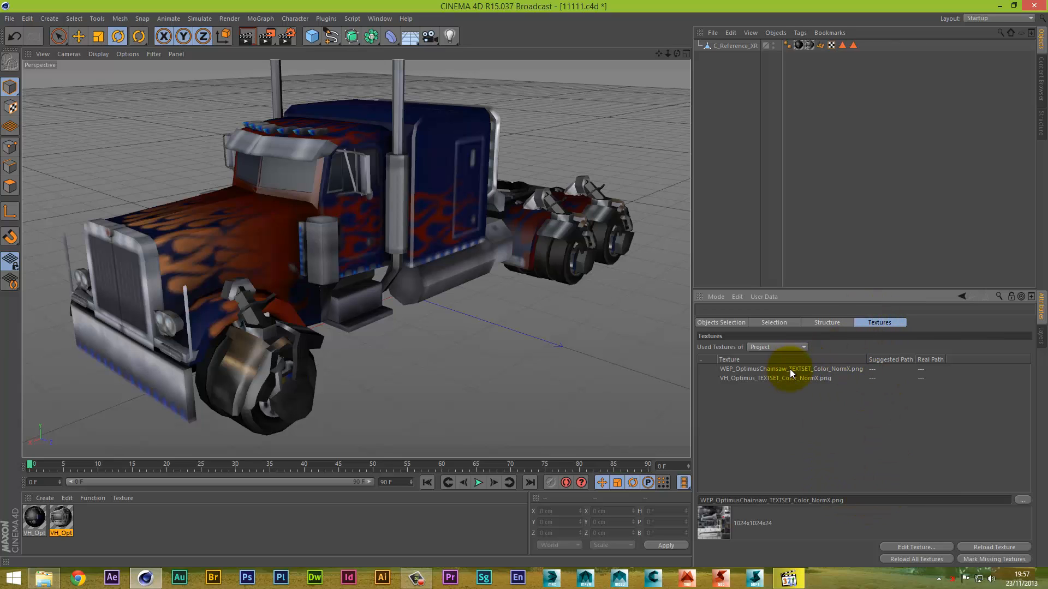
{"action": "mouse_move", "coordinate": [873, 374]}
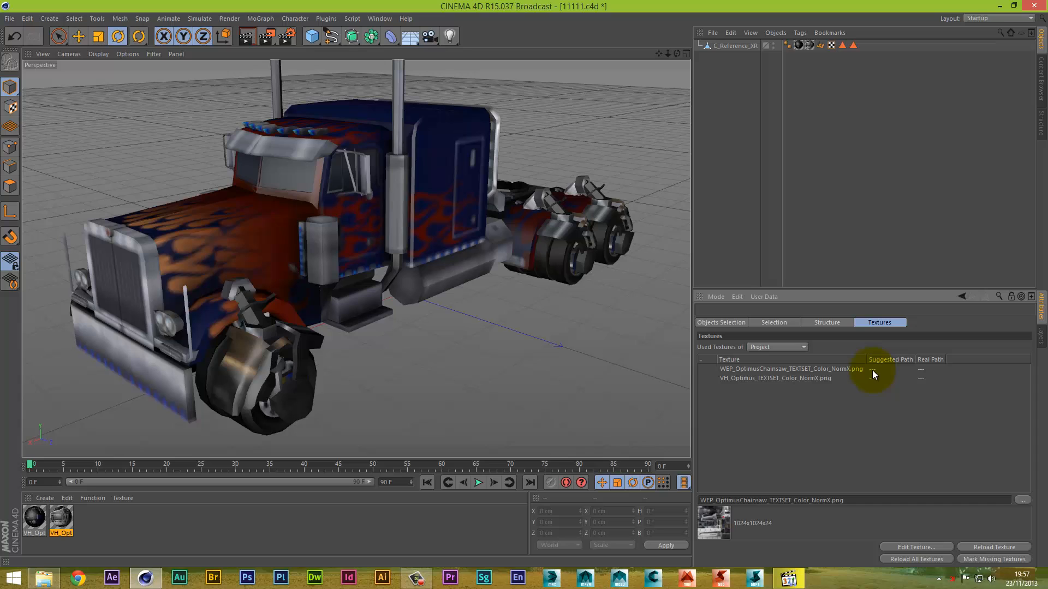
{"action": "left_click", "coordinate": [788, 369]}
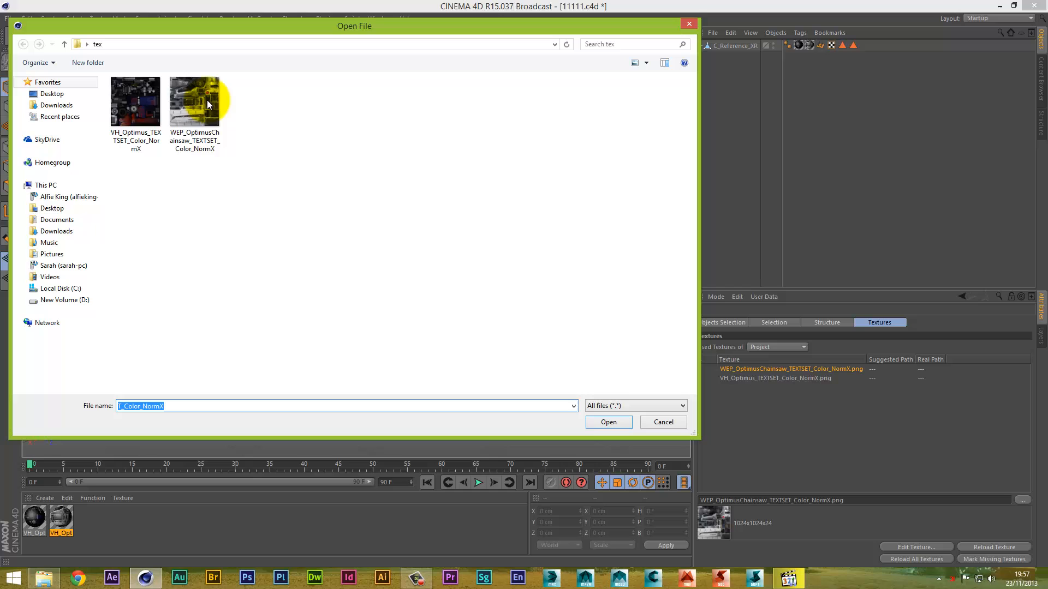
{"action": "left_click", "coordinate": [608, 421]}
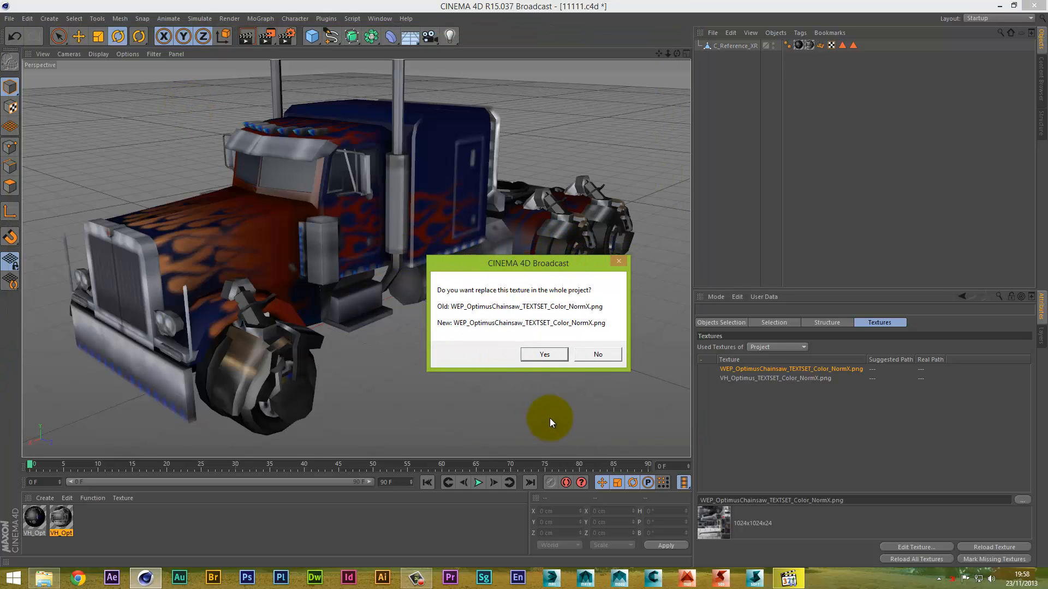
{"action": "left_click", "coordinate": [544, 354]}
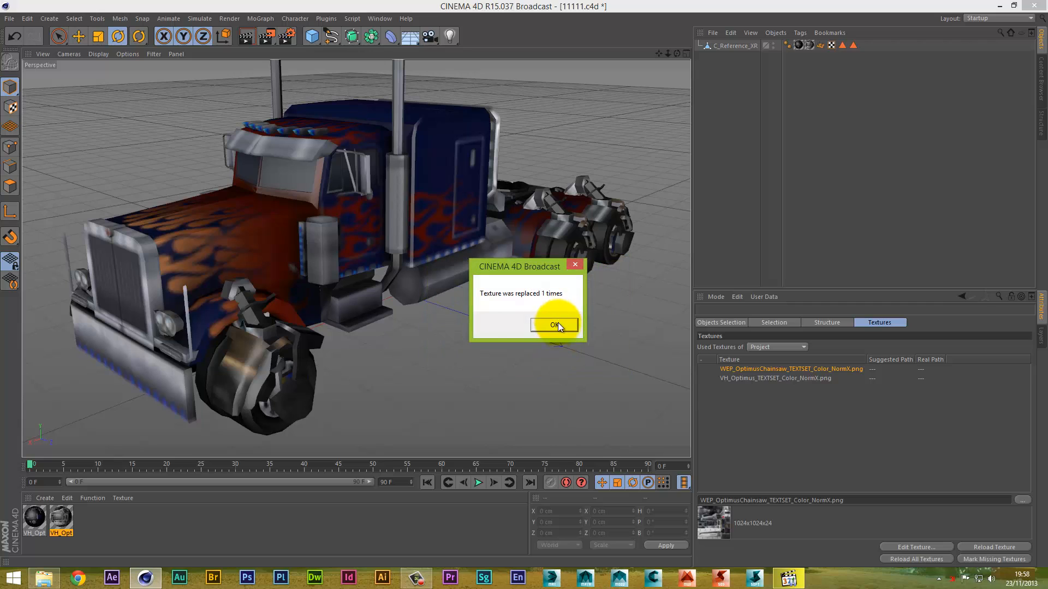
{"action": "left_click", "coordinate": [553, 325]}
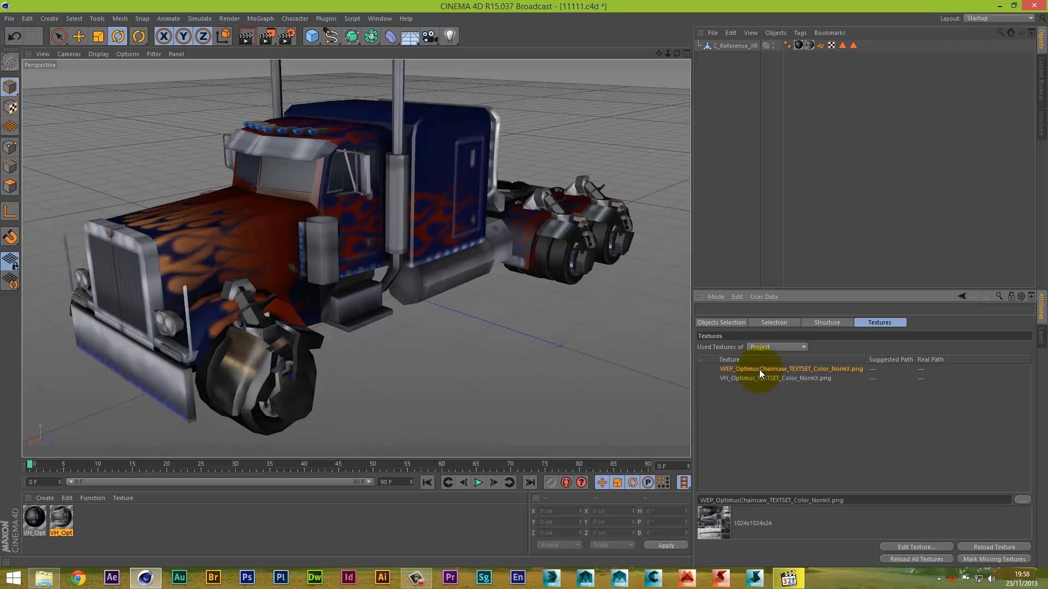
{"action": "mouse_move", "coordinate": [792, 383]}
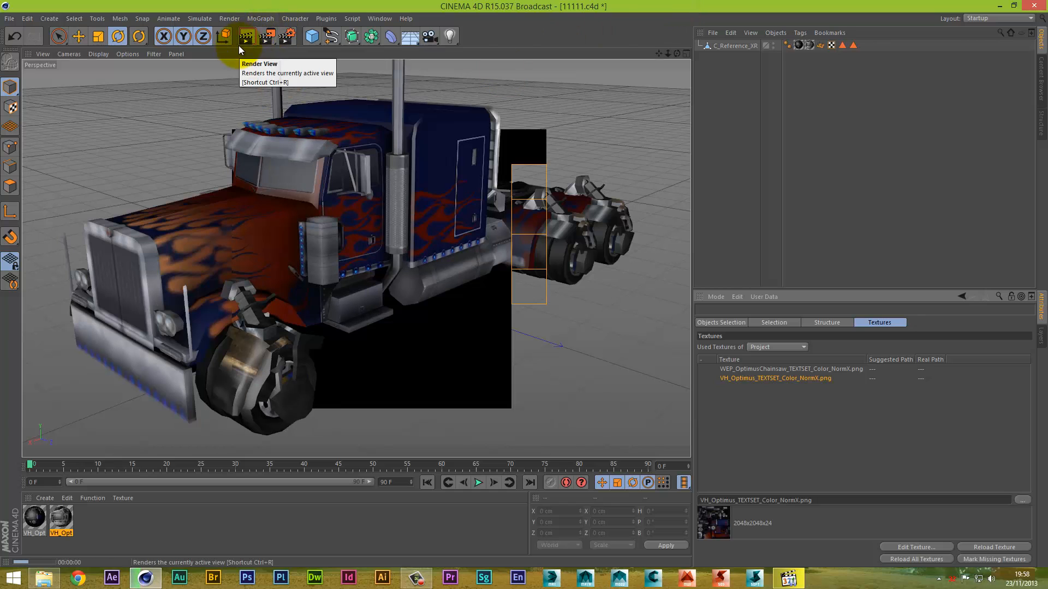
Render the viewport to check the truck's relinked chainsaw texture and orbit around it.
{"action": "left_click", "coordinate": [246, 36]}
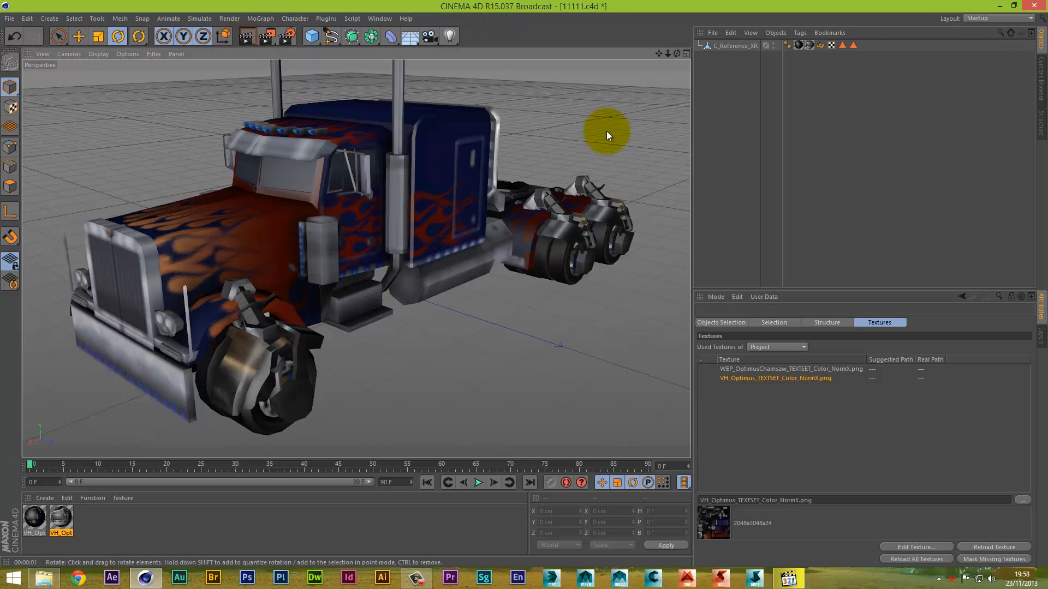
{"action": "left_click_drag", "start_coordinate": [607, 136], "coordinate": [532, 290]}
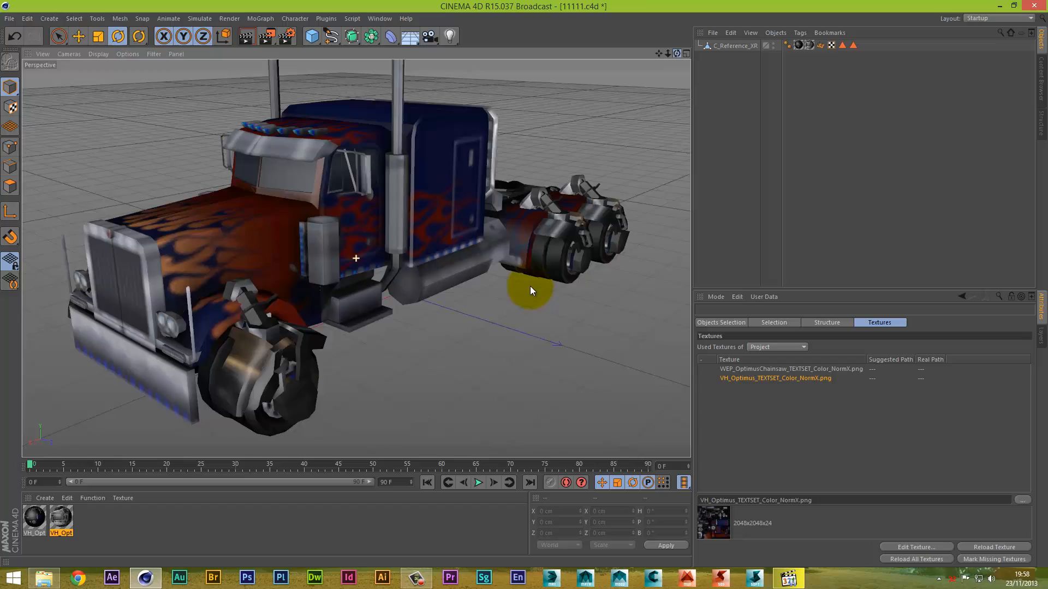
{"action": "left_click_drag", "start_coordinate": [531, 290], "coordinate": [519, 288]}
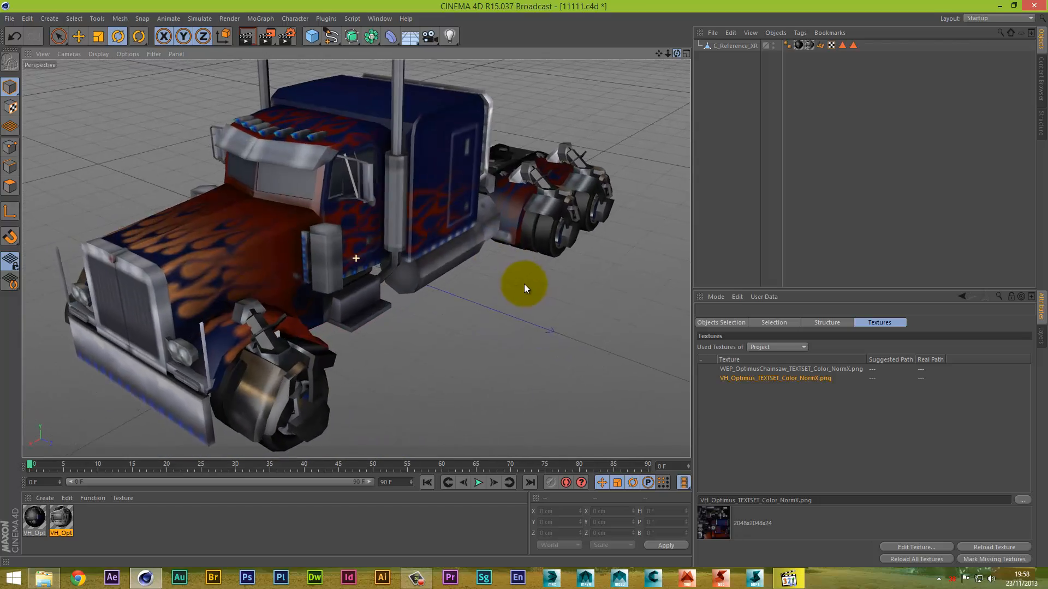
{"action": "left_click_drag", "start_coordinate": [525, 288], "coordinate": [525, 288]}
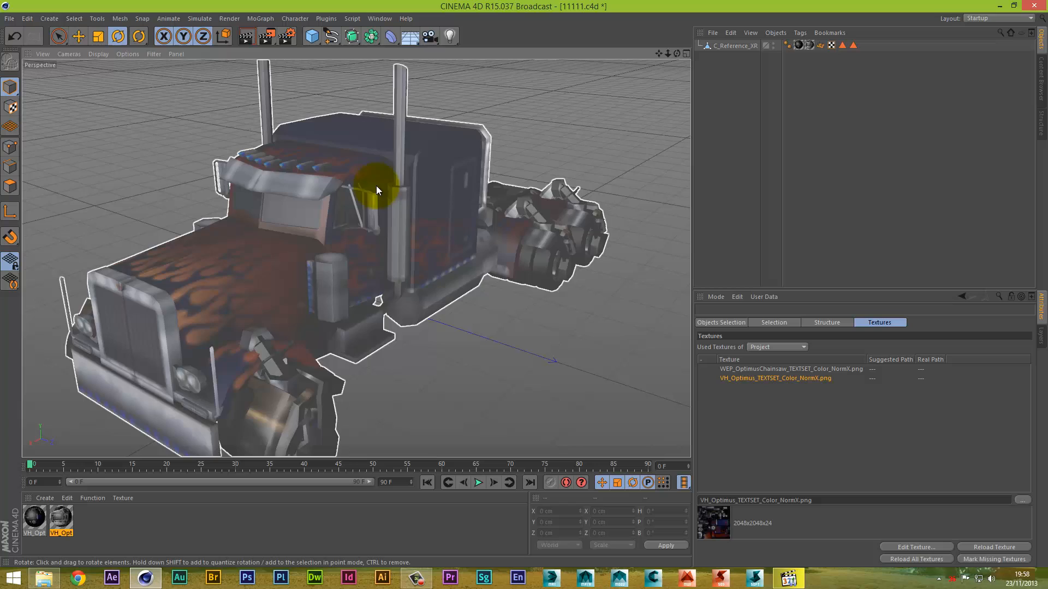
{"action": "mouse_move", "coordinate": [281, 276]}
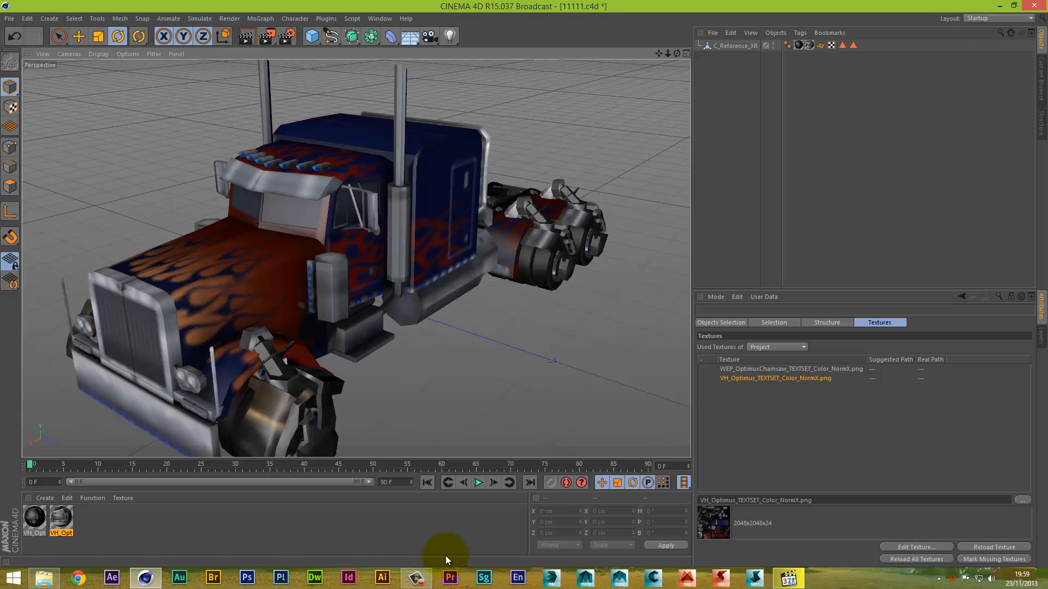
Pause the earlier town render playing in the media player.
{"action": "left_click", "coordinate": [787, 578]}
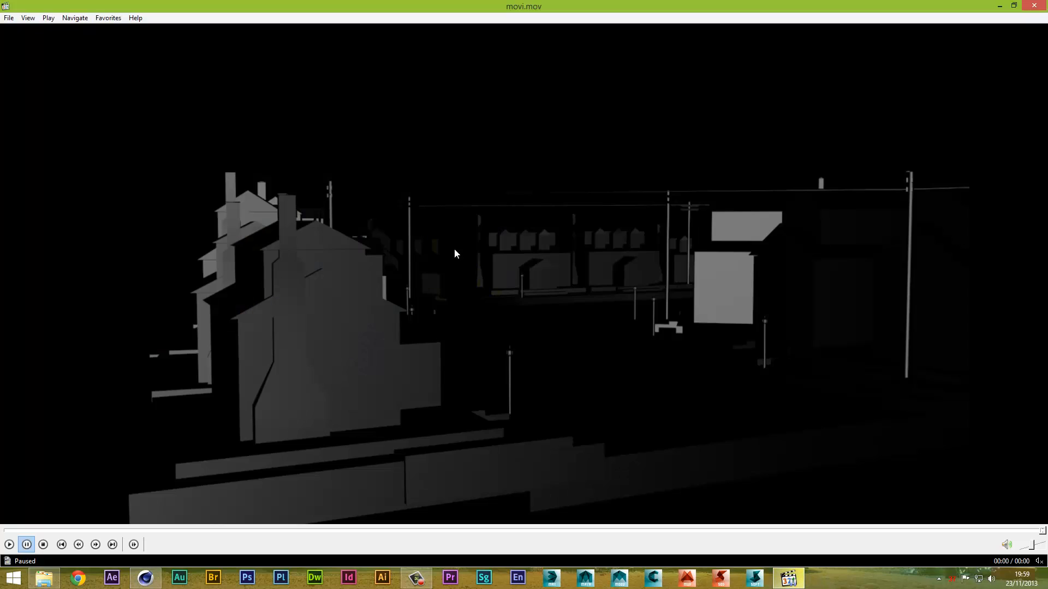
{"action": "mouse_move", "coordinate": [963, 78]}
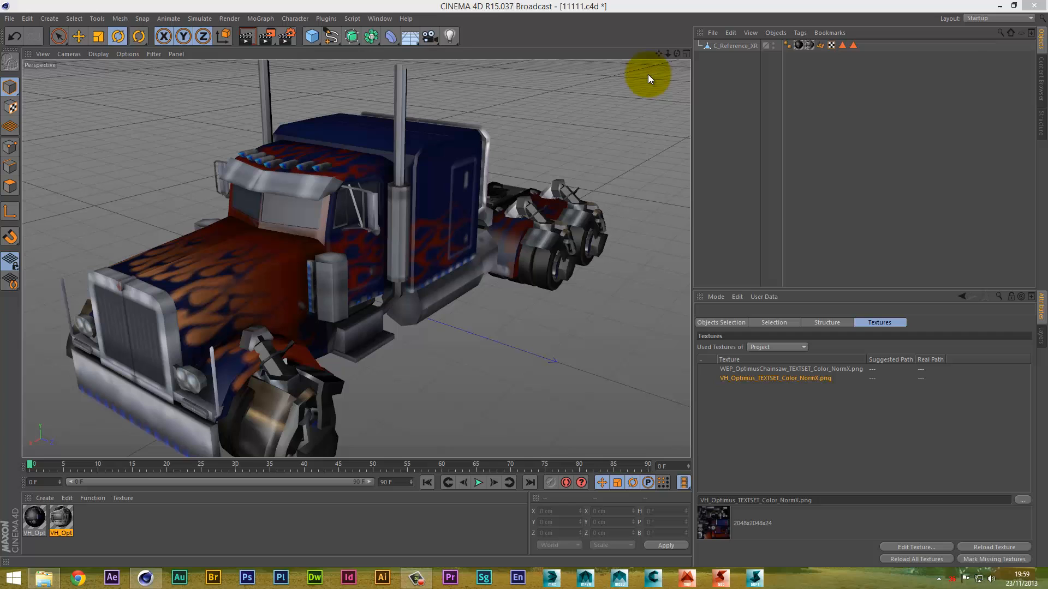
{"action": "mouse_move", "coordinate": [10, 23]}
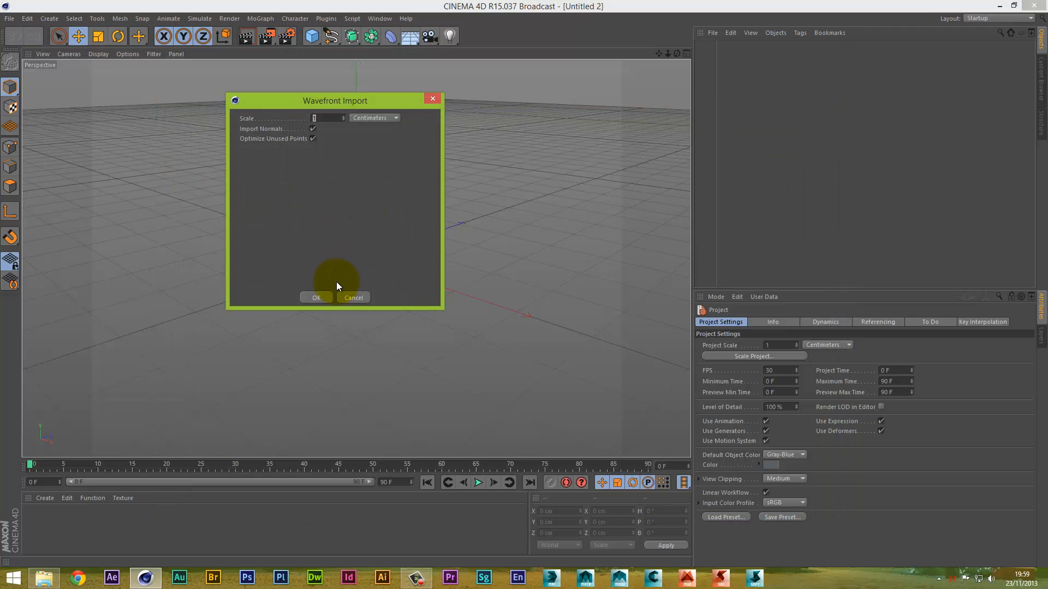
Confirm the Wavefront import of the old town block and show the wire material's settings.
{"action": "left_click", "coordinate": [317, 297]}
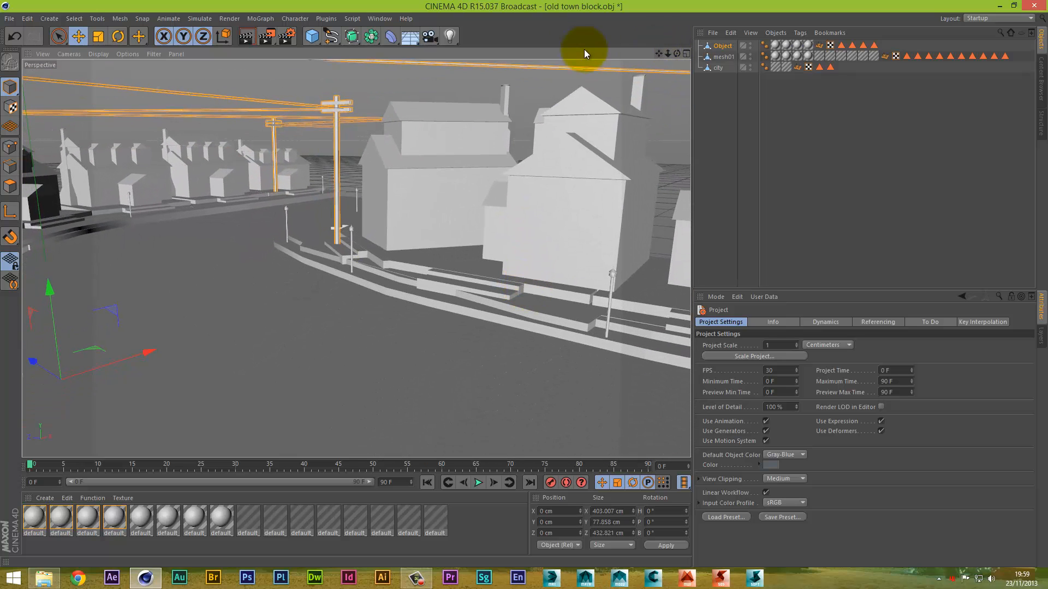
{"action": "left_click", "coordinate": [246, 37]}
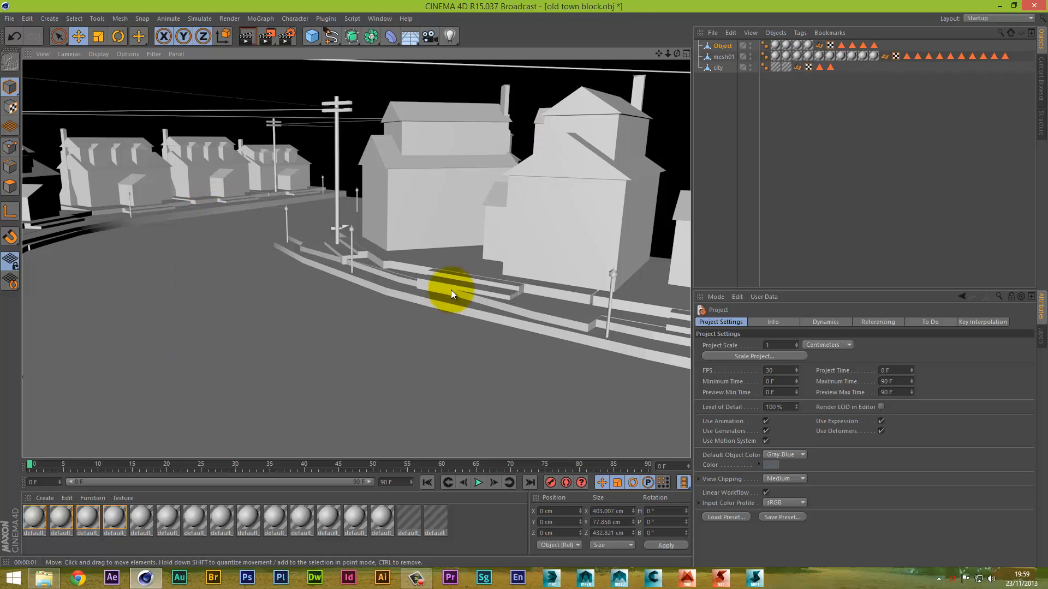
{"action": "mouse_move", "coordinate": [600, 55]}
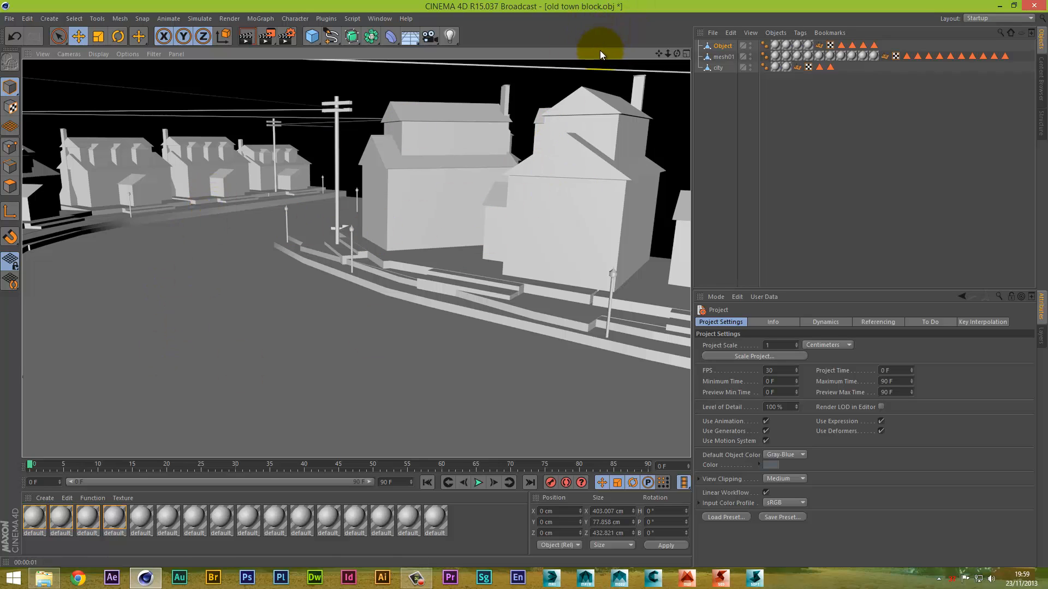
{"action": "mouse_move", "coordinate": [214, 472]}
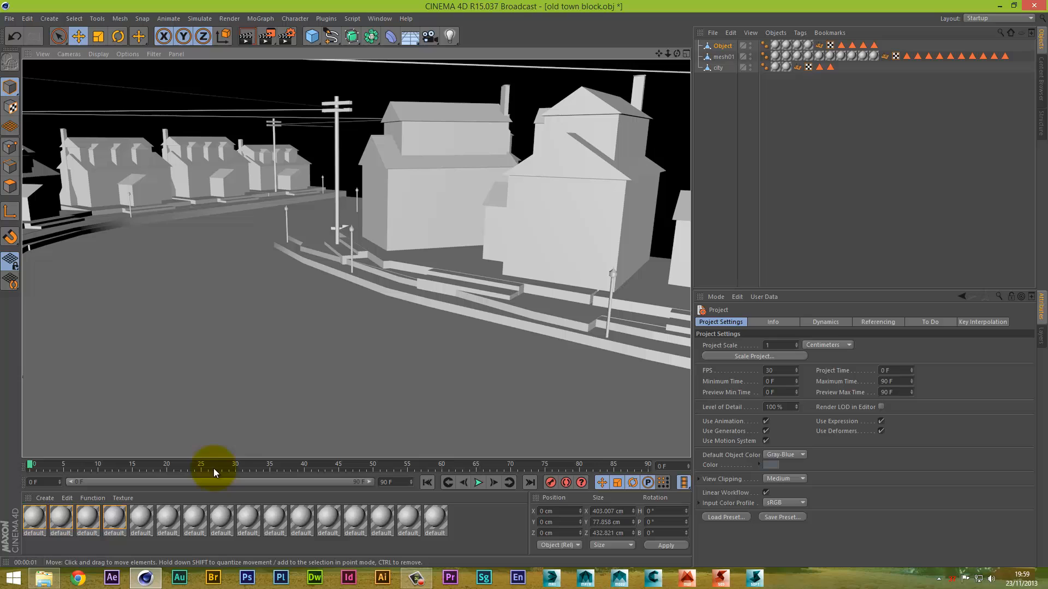
{"action": "left_click", "coordinate": [34, 521]}
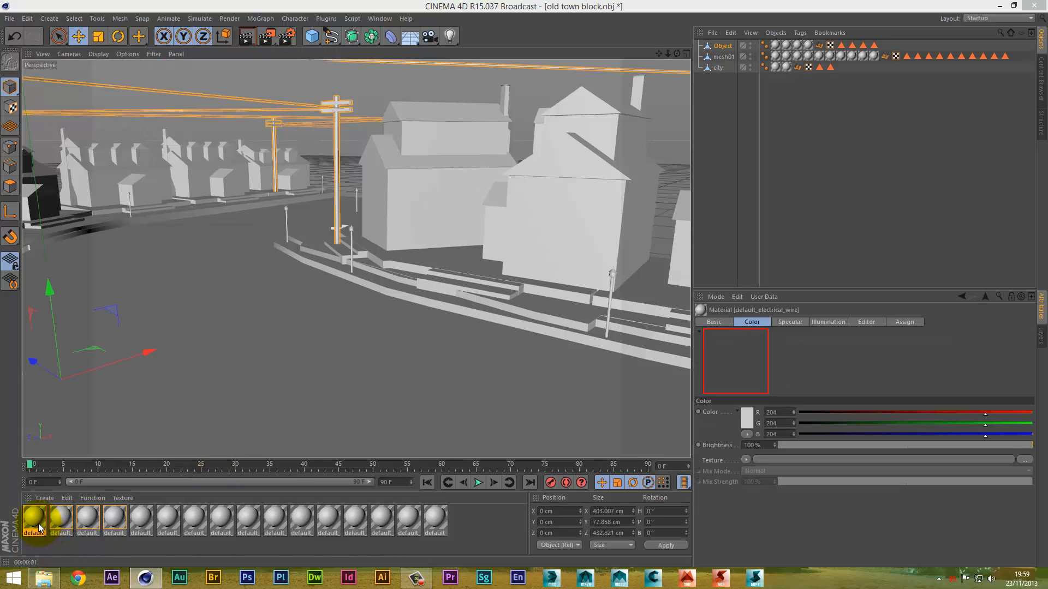
Load the df2 cobblestone image from Desktop > rigs > old fashion town > tex into the Color channel.
{"action": "left_click", "coordinate": [288, 161]}
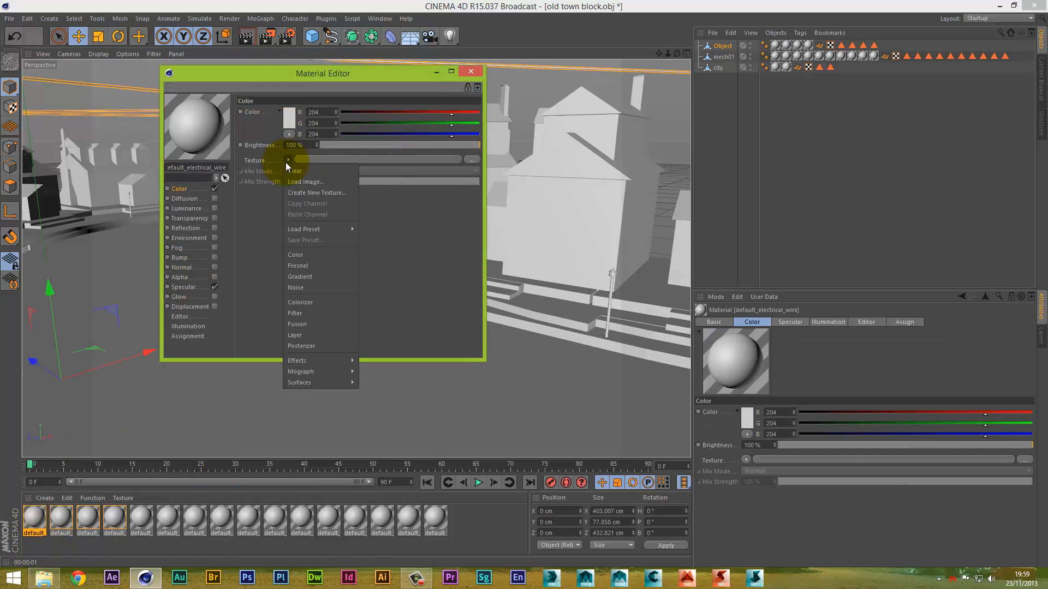
{"action": "left_click", "coordinate": [305, 183]}
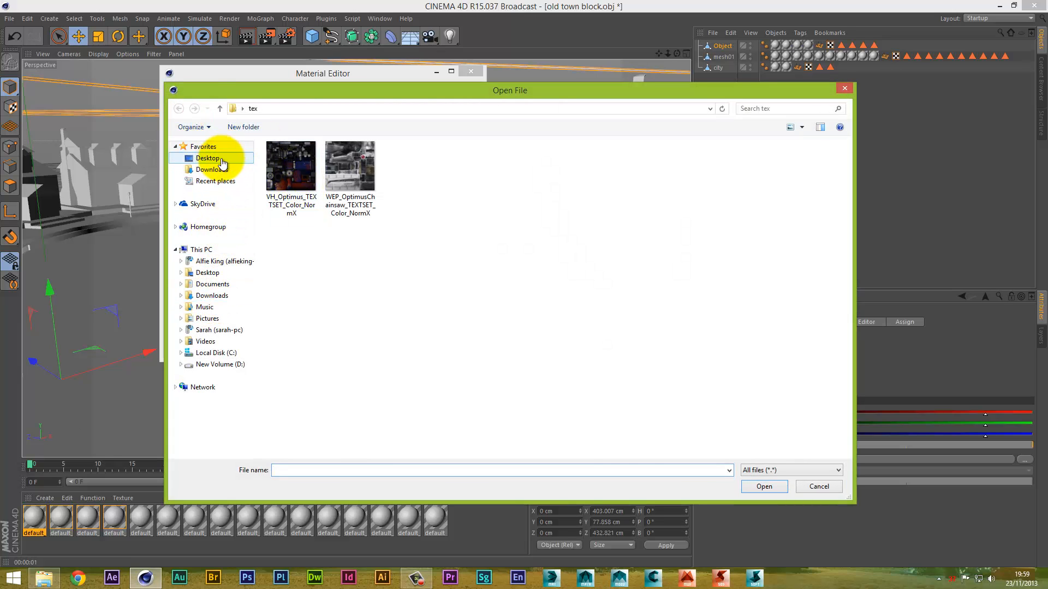
{"action": "left_click", "coordinate": [207, 158]}
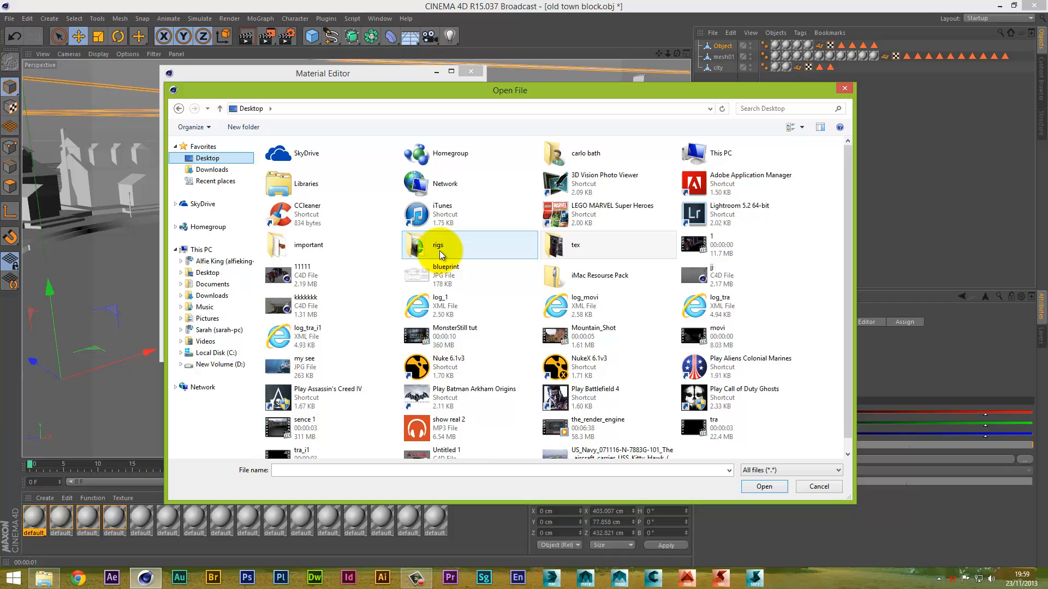
{"action": "double_click", "coordinate": [438, 244]}
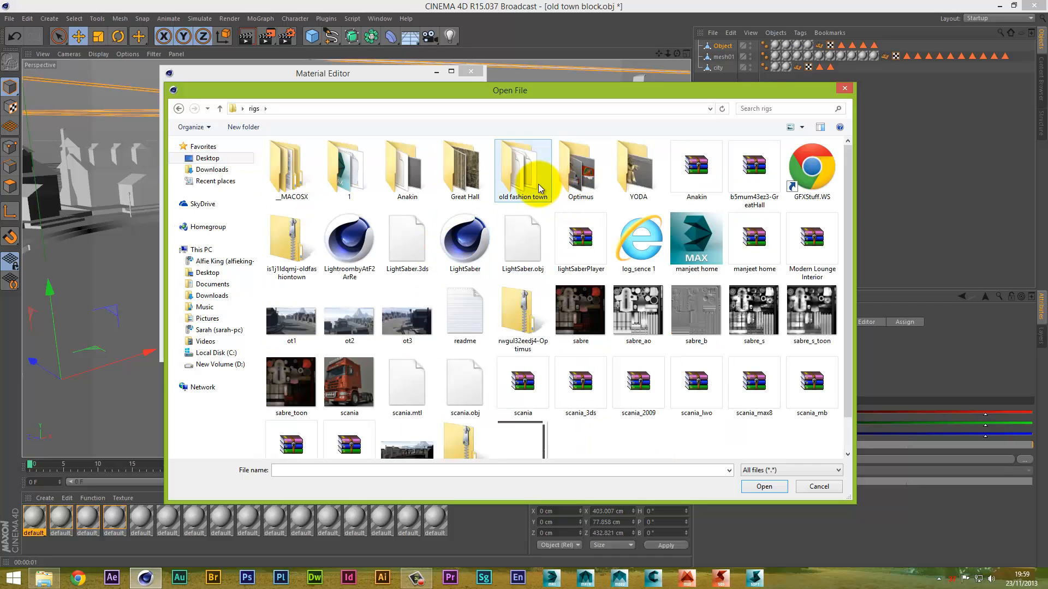
{"action": "double_click", "coordinate": [523, 166]}
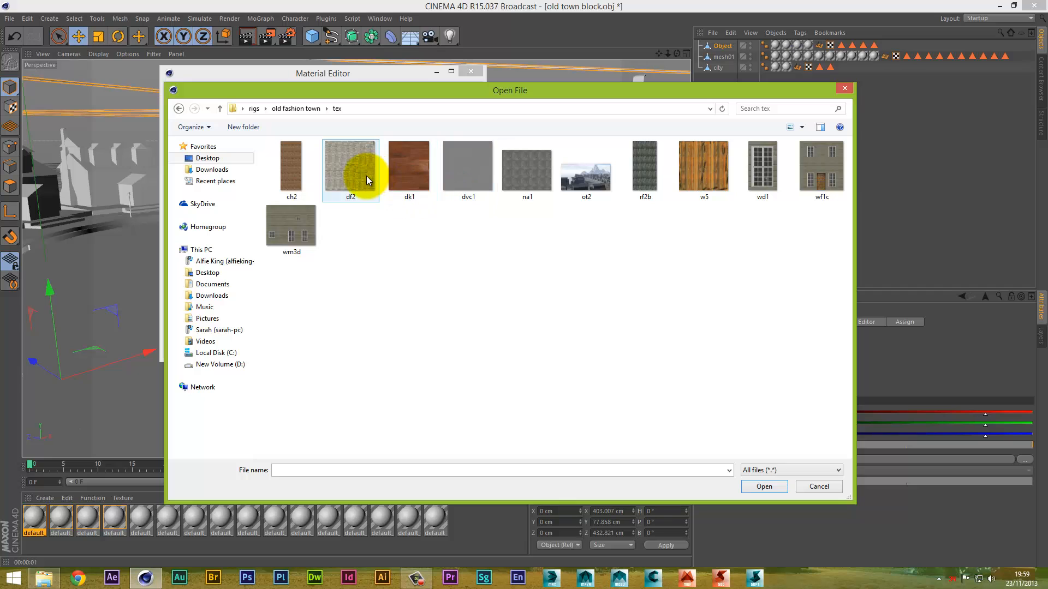
{"action": "double_click", "coordinate": [350, 166]}
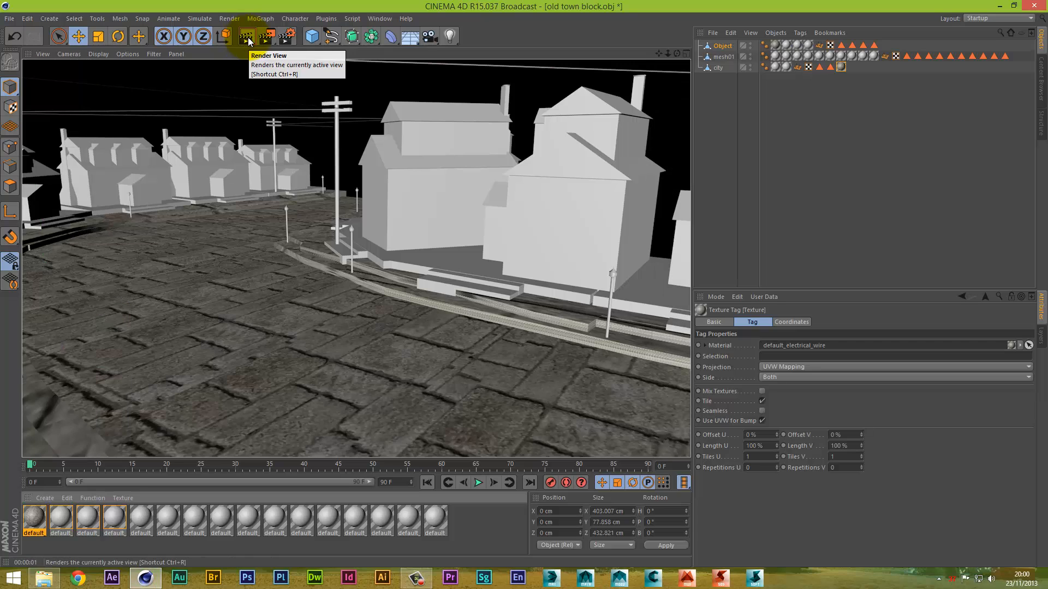
{"action": "mouse_move", "coordinate": [513, 48]}
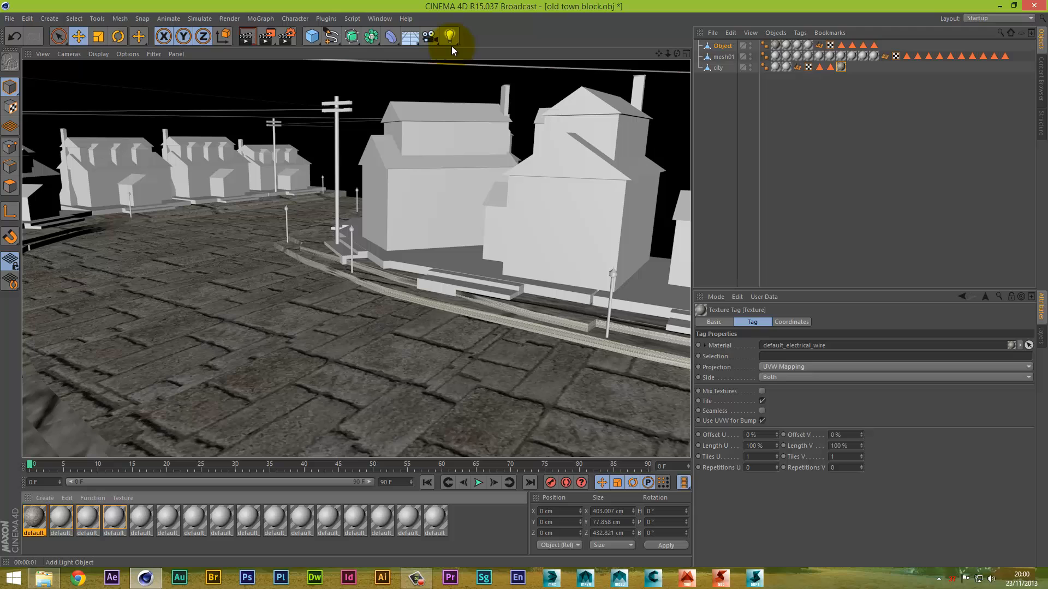
Add the scene to the Render Queue, saving it as 111 in the old fashion town folder.
{"action": "left_click", "coordinate": [230, 19]}
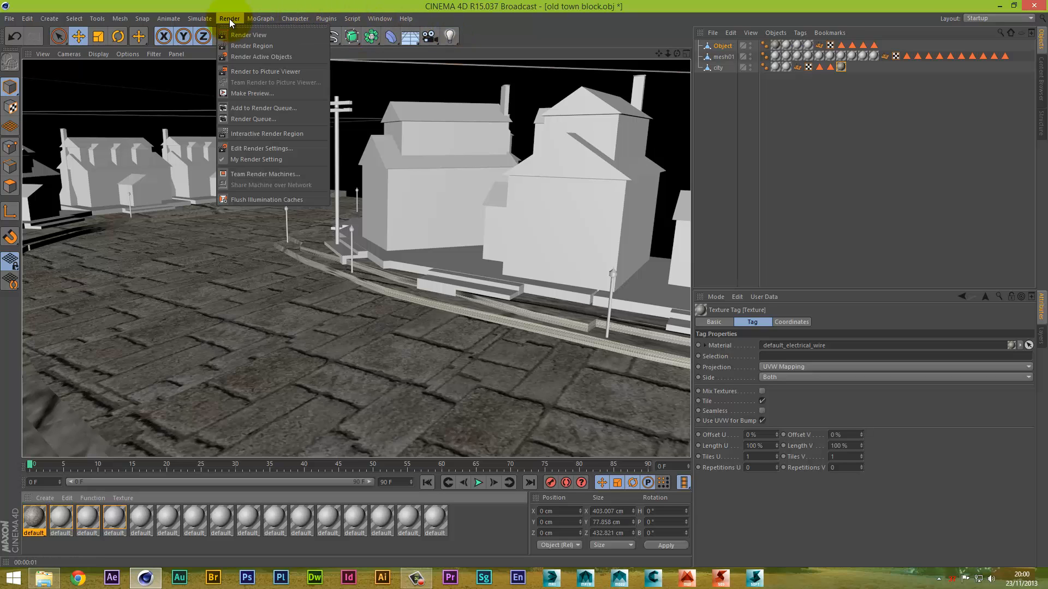
{"action": "left_click", "coordinate": [263, 108]}
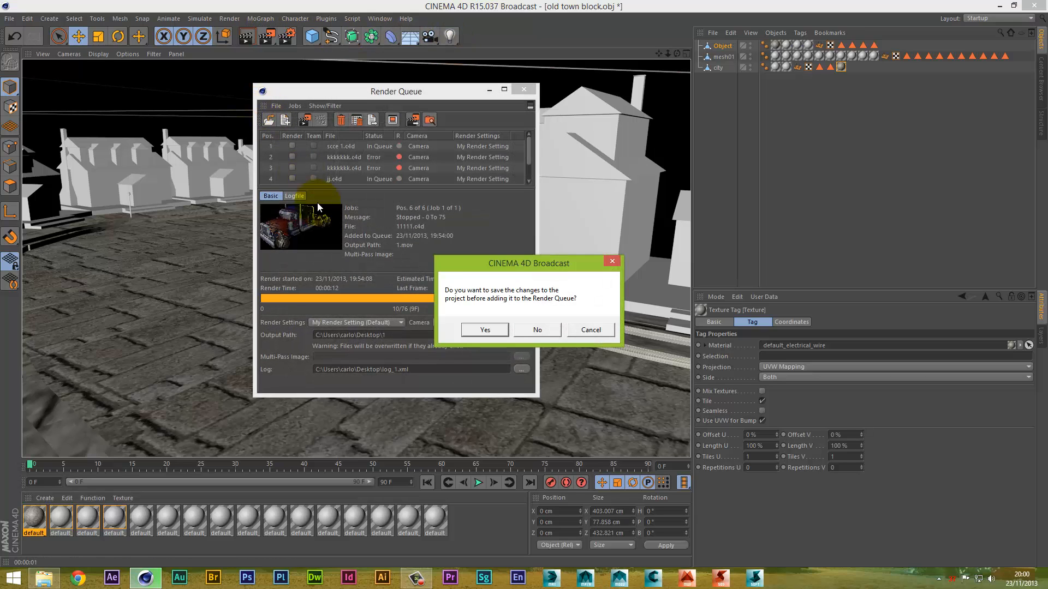
{"action": "left_click", "coordinate": [483, 329]}
{"action": "type", "text": "111"}
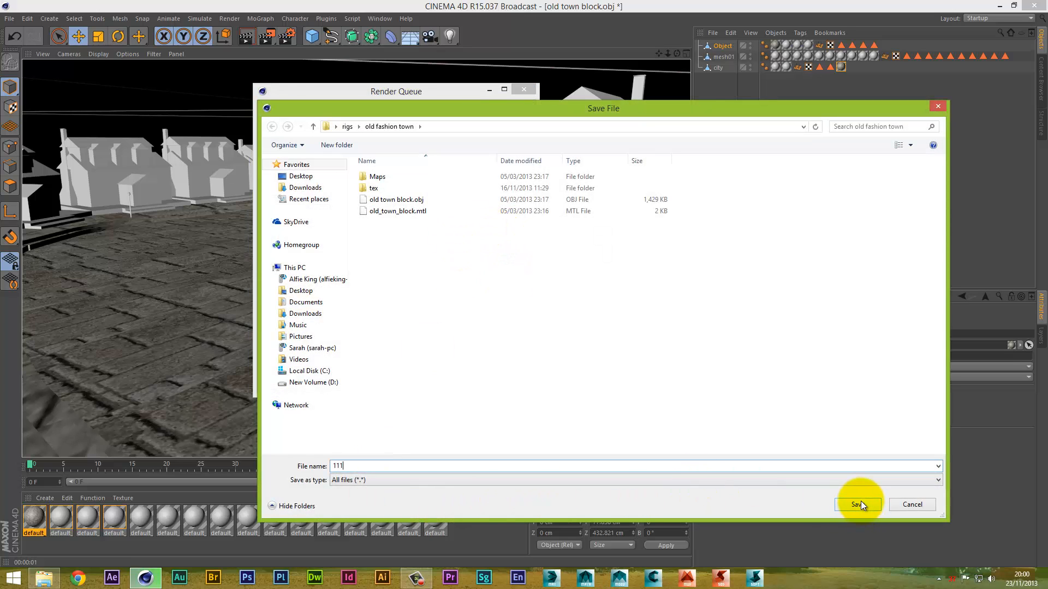
{"action": "left_click", "coordinate": [857, 504]}
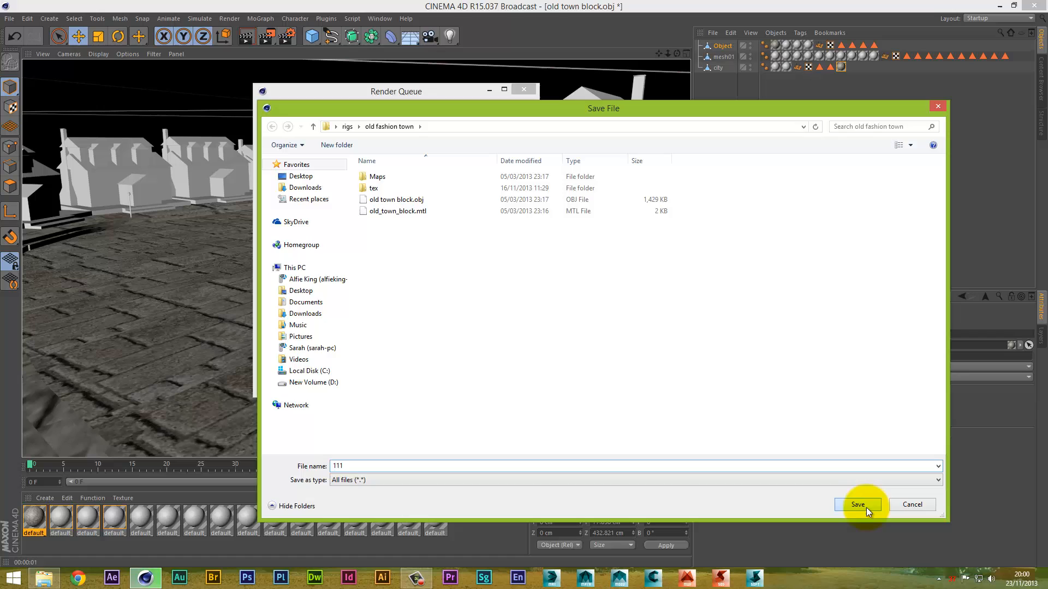
{"action": "left_click", "coordinate": [857, 504]}
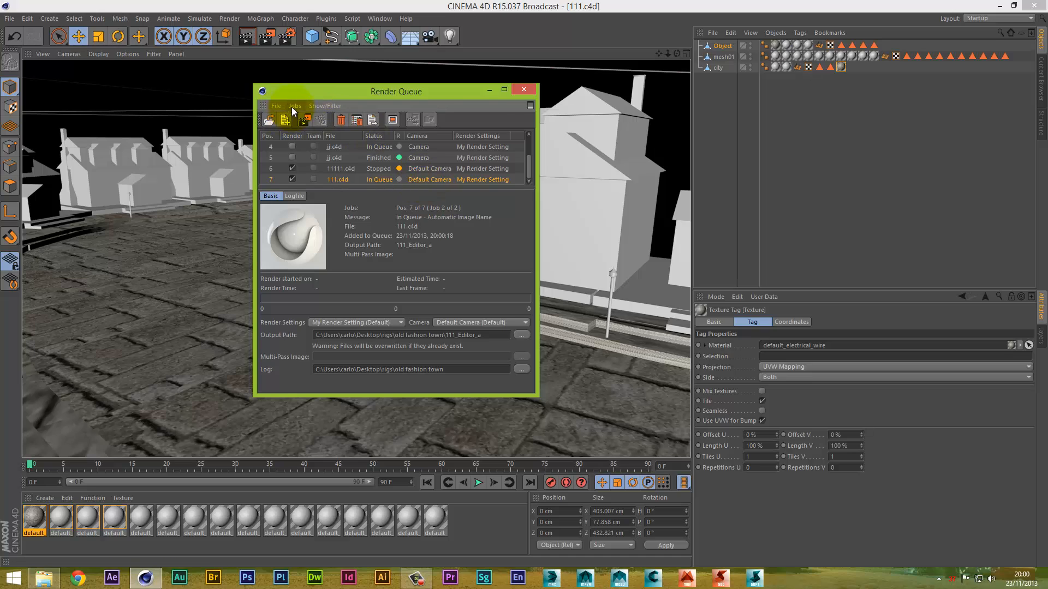
Start rendering the queued 111.c4d job until it finishes.
{"action": "left_click", "coordinate": [285, 120]}
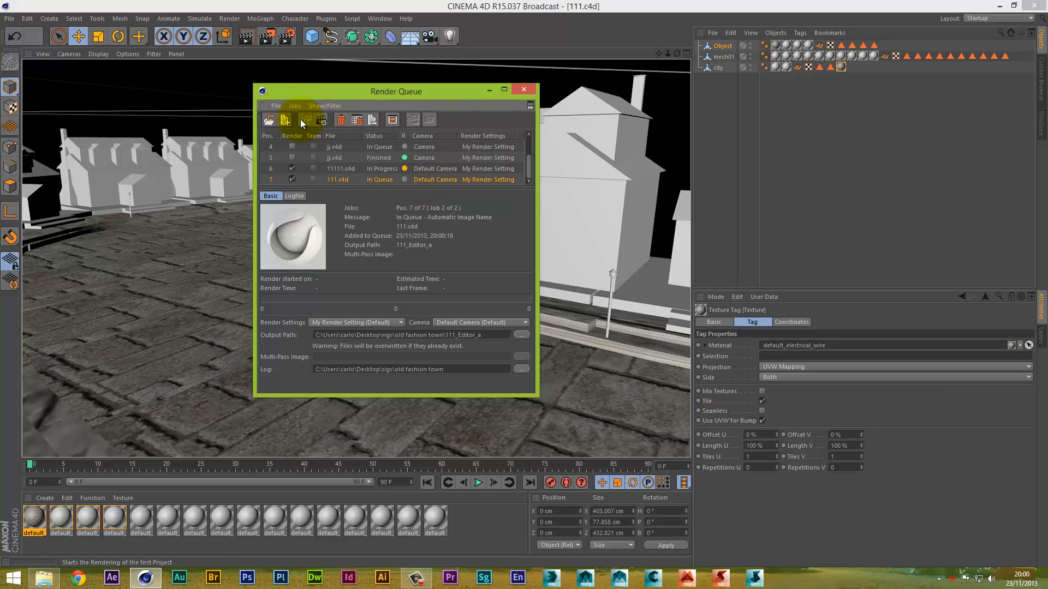
{"action": "mouse_move", "coordinate": [303, 120]}
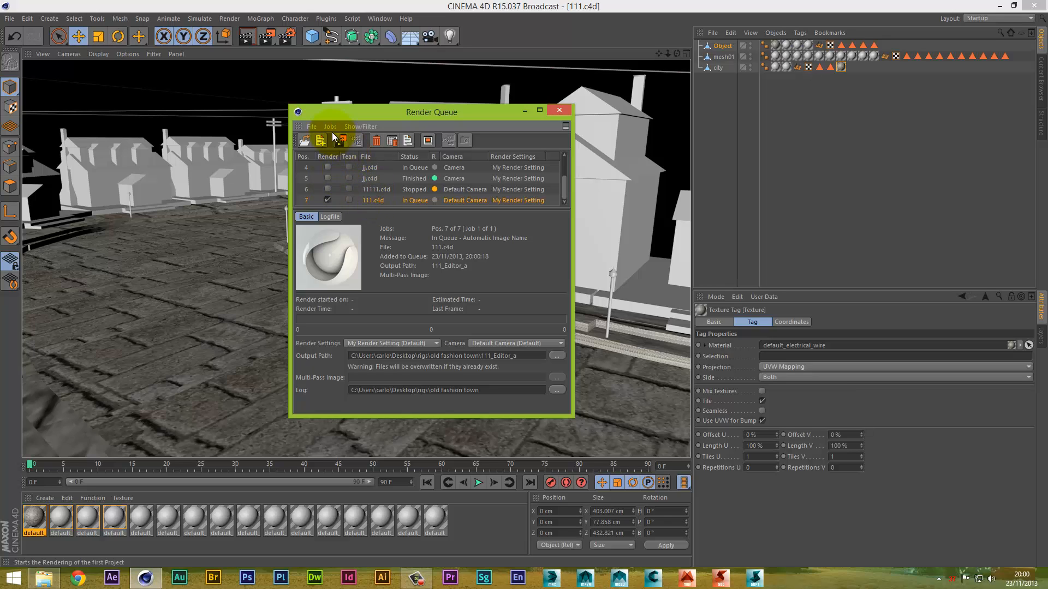
{"action": "left_click", "coordinate": [321, 141]}
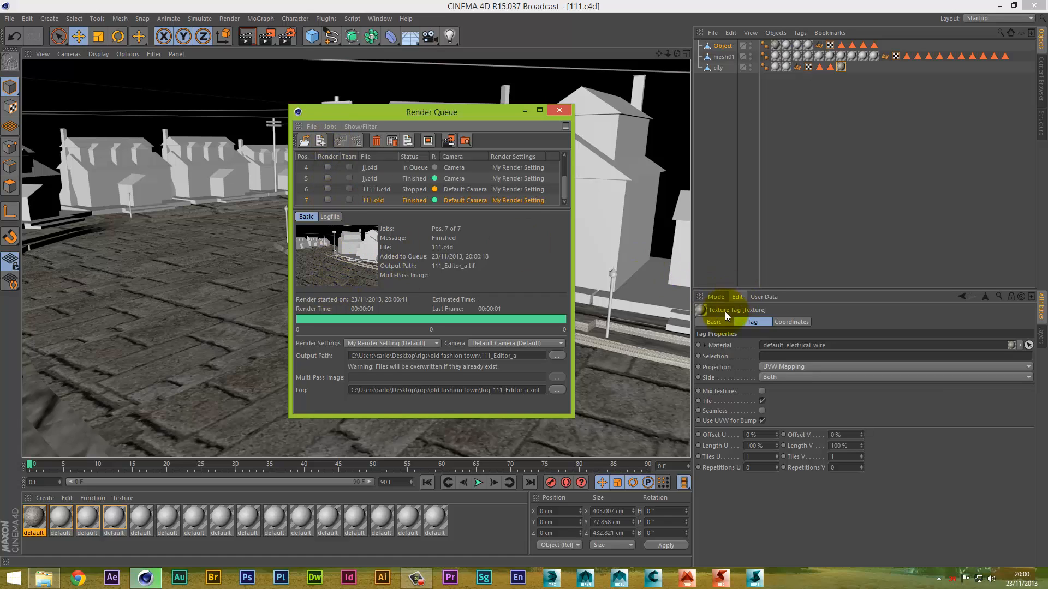
Show Project Info listing the used textures, including df2.jpg.
{"action": "left_click", "coordinate": [714, 296]}
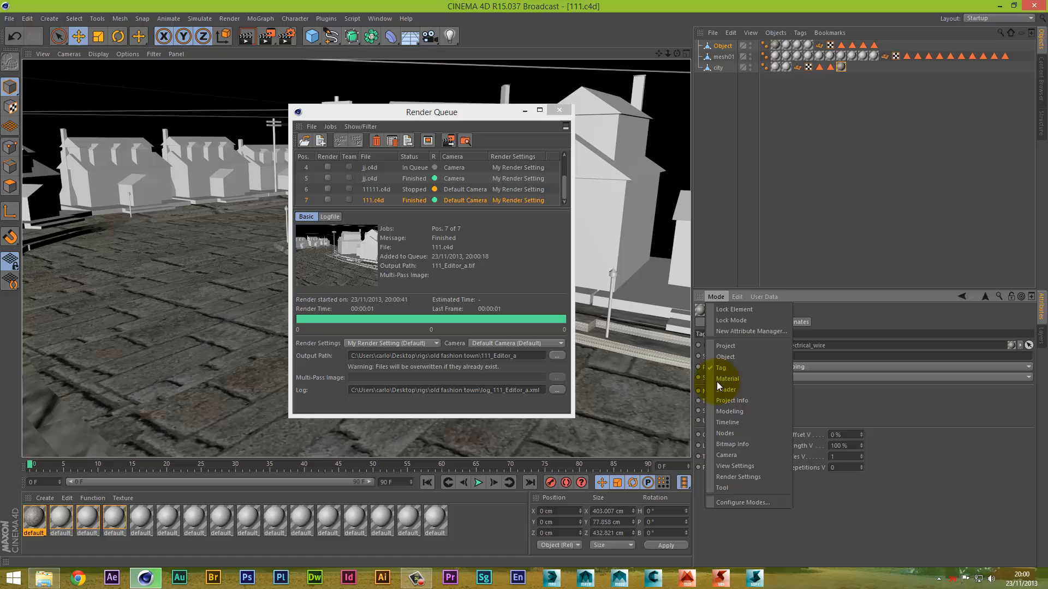
{"action": "left_click", "coordinate": [728, 379]}
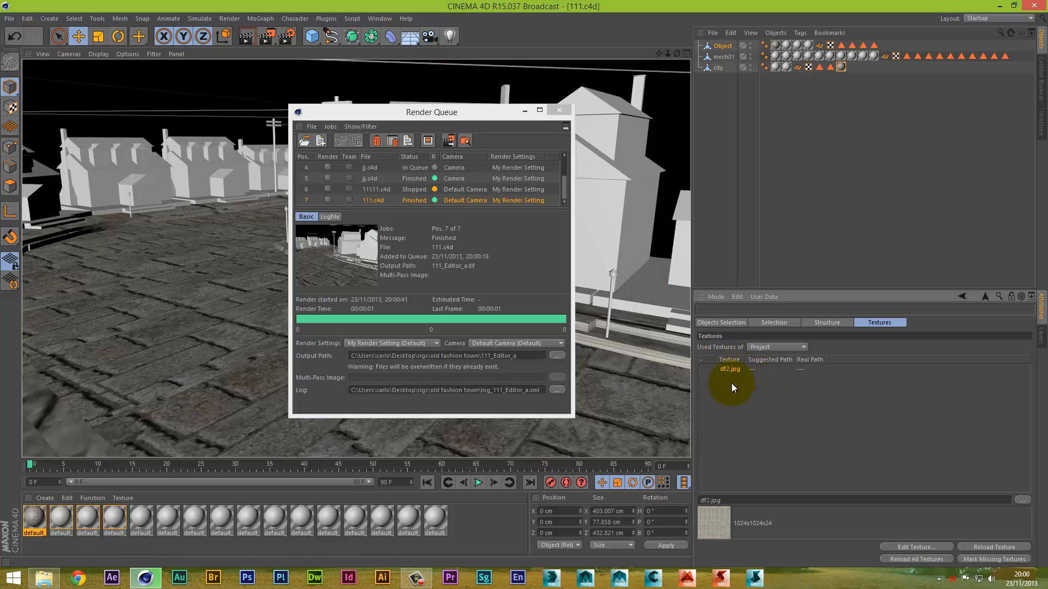
{"action": "mouse_move", "coordinate": [750, 374]}
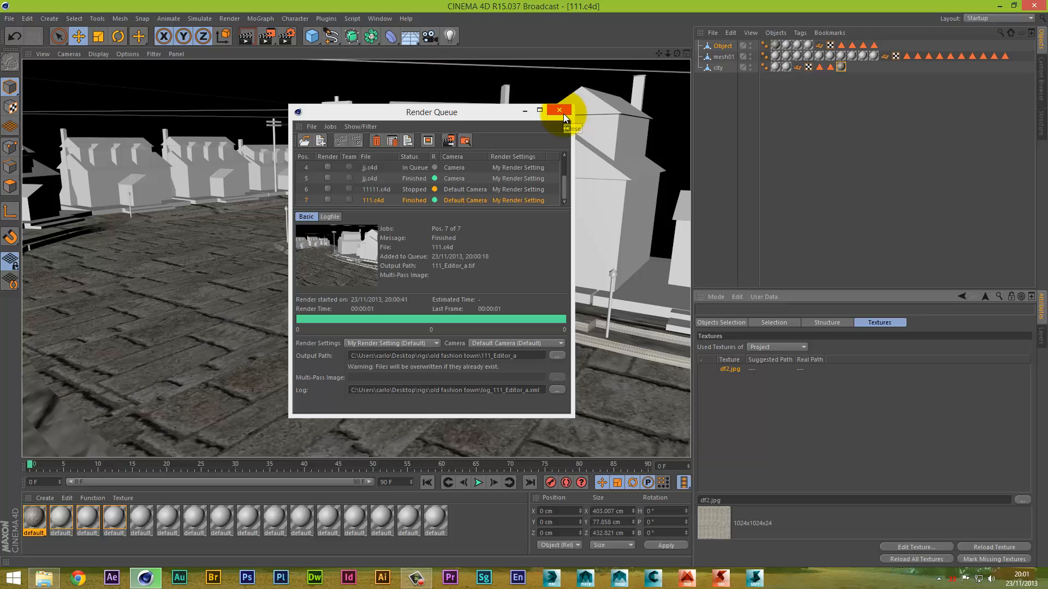
Close the Render Queue and test-render the town street with its cobblestone ground.
{"action": "left_click", "coordinate": [558, 109]}
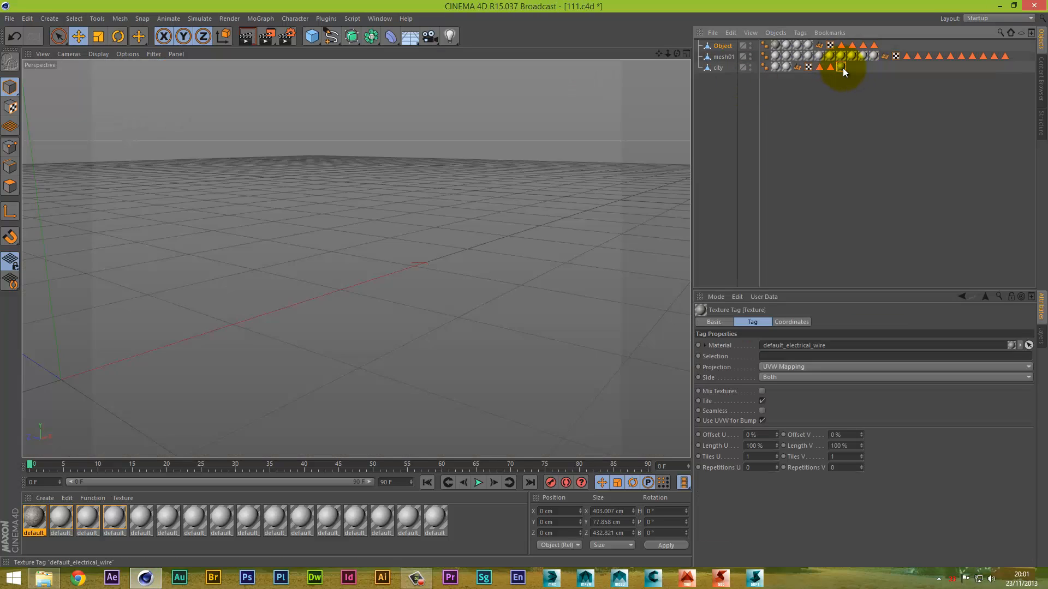
{"action": "left_click", "coordinate": [840, 66]}
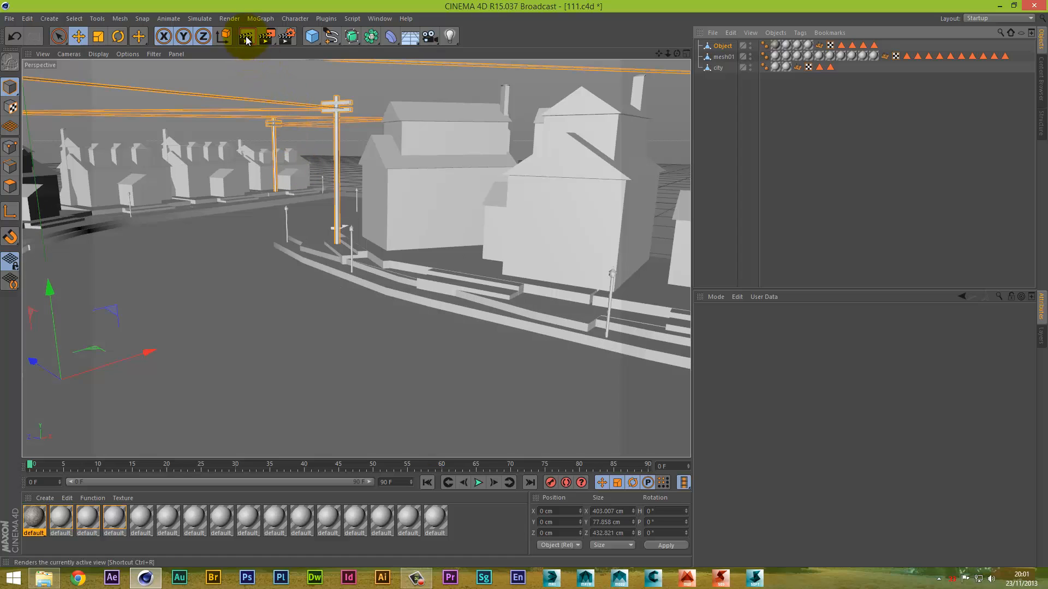
{"action": "left_click", "coordinate": [246, 36]}
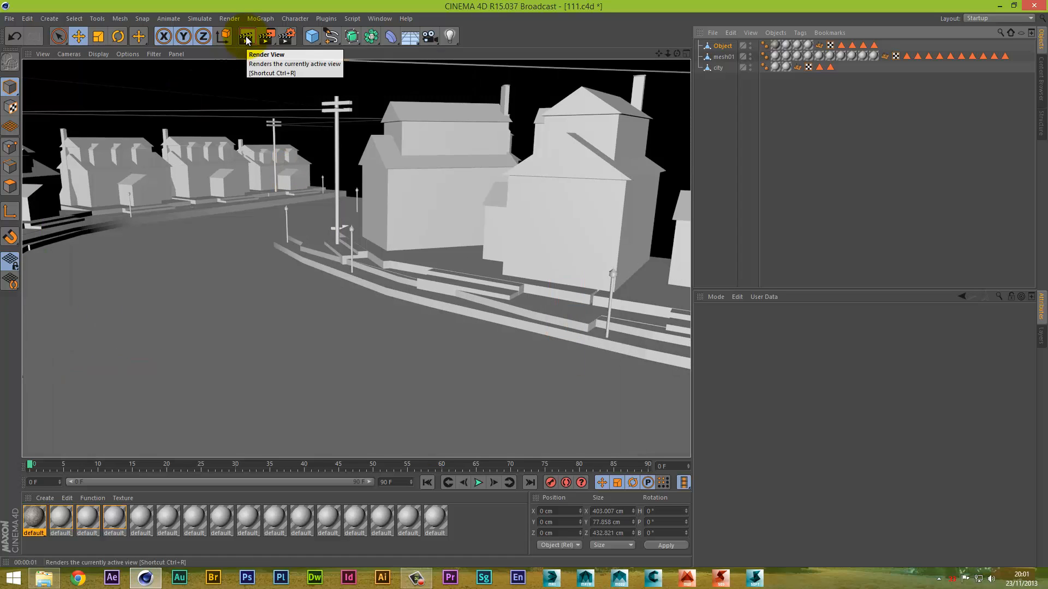
{"action": "mouse_move", "coordinate": [665, 58]}
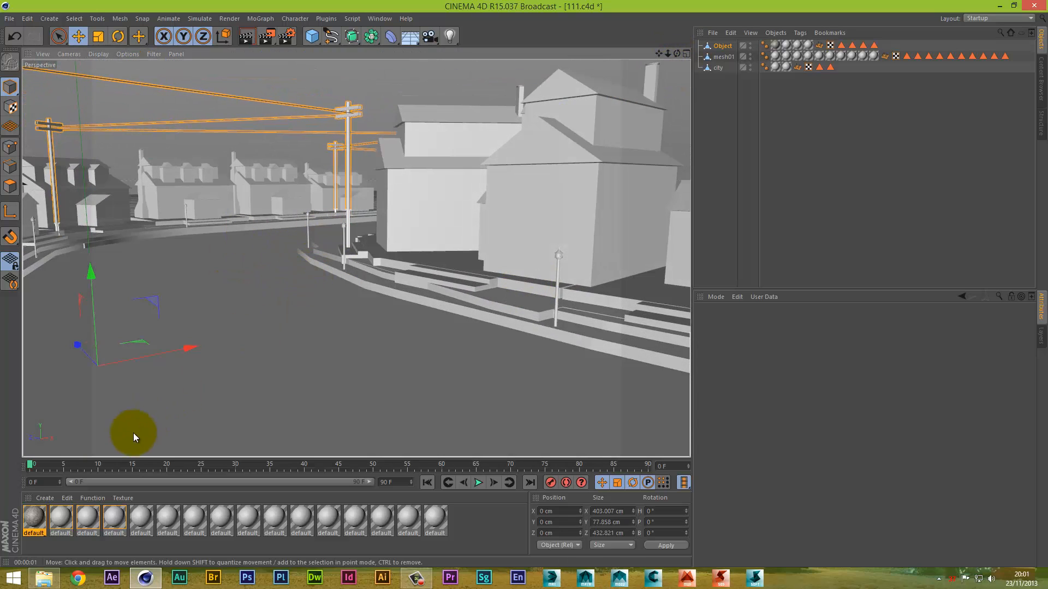
{"action": "left_click", "coordinate": [840, 67]}
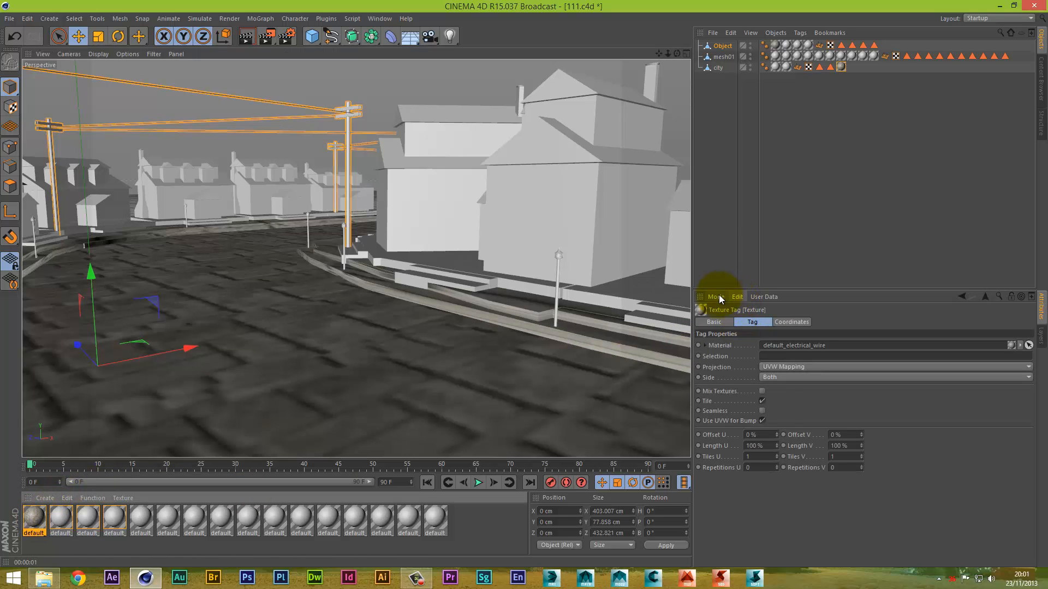
Relink df2.jpg to the tex-folder file via Project Info Textures, replacing it throughout the project.
{"action": "left_click", "coordinate": [714, 297]}
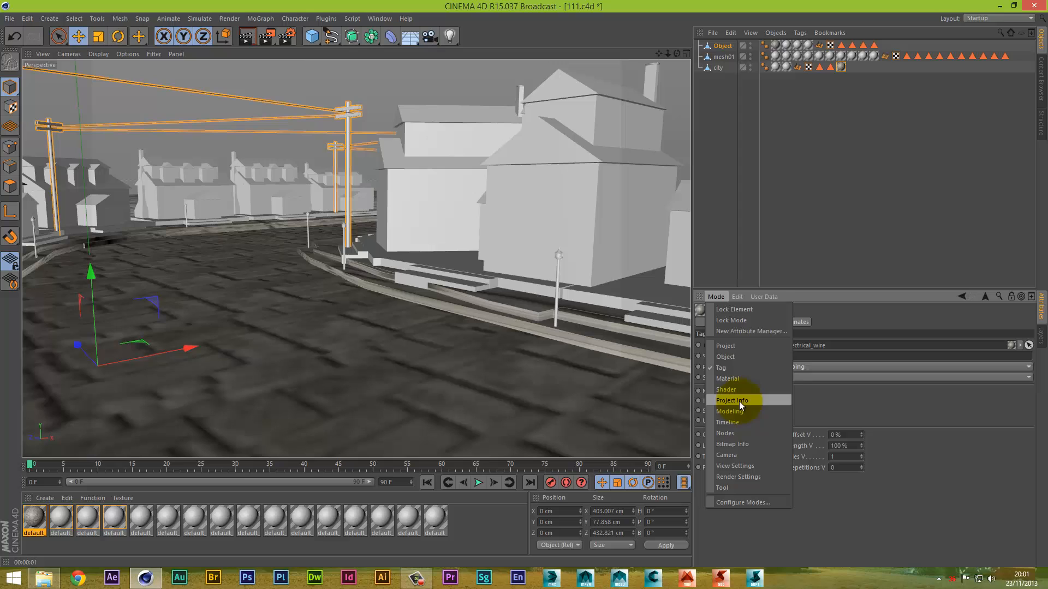
{"action": "left_click", "coordinate": [880, 322]}
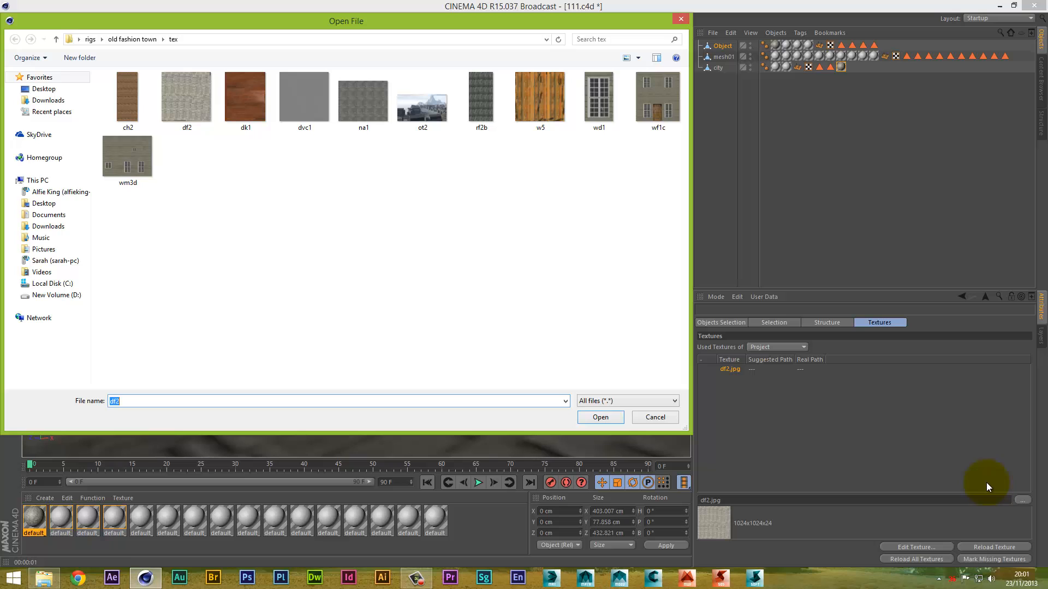
{"action": "left_click", "coordinate": [599, 417]}
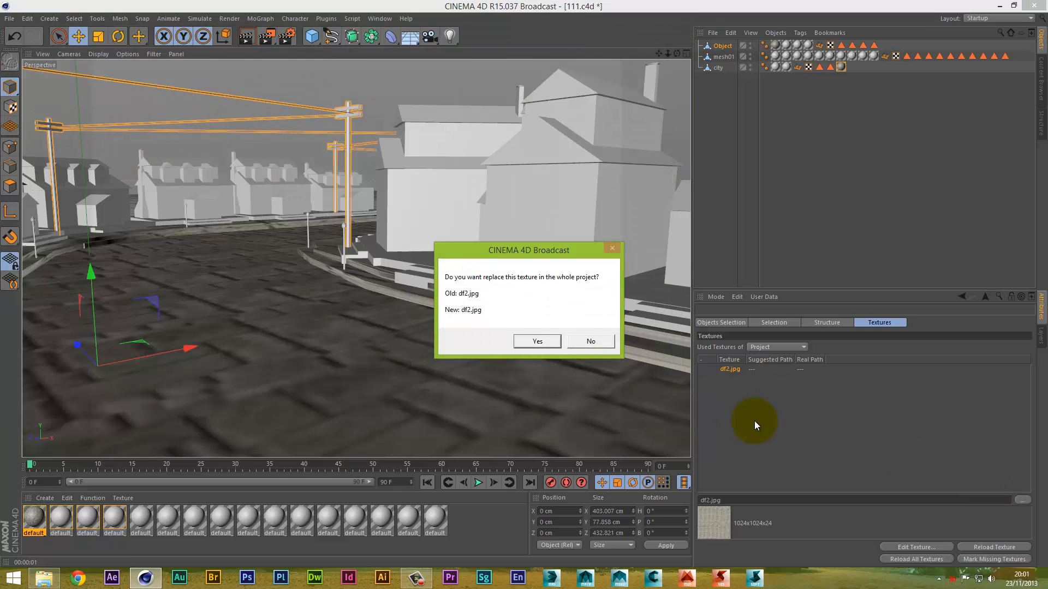
{"action": "left_click", "coordinate": [537, 342]}
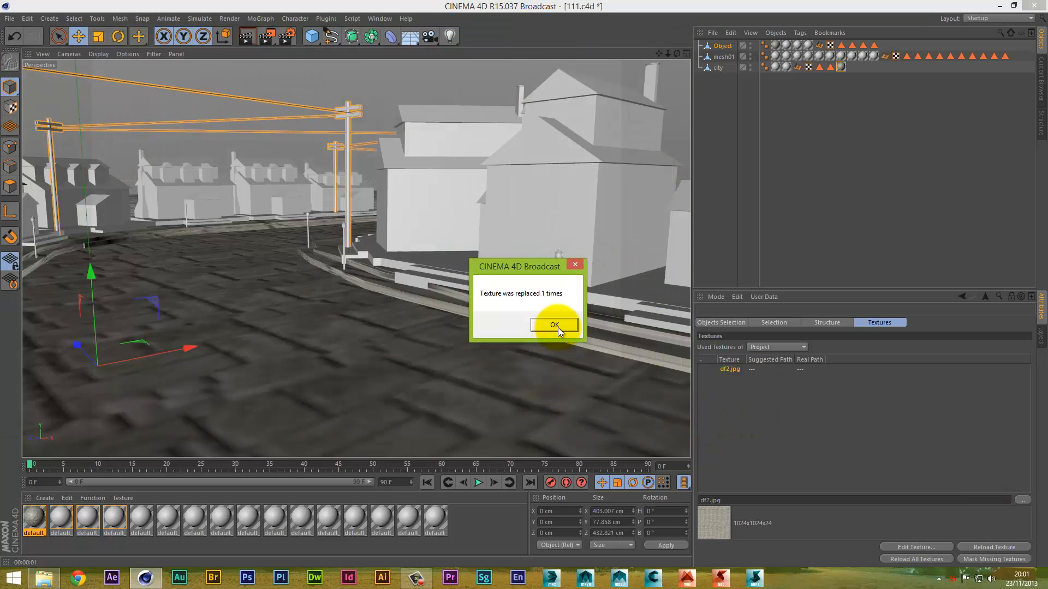
{"action": "left_click", "coordinate": [555, 325]}
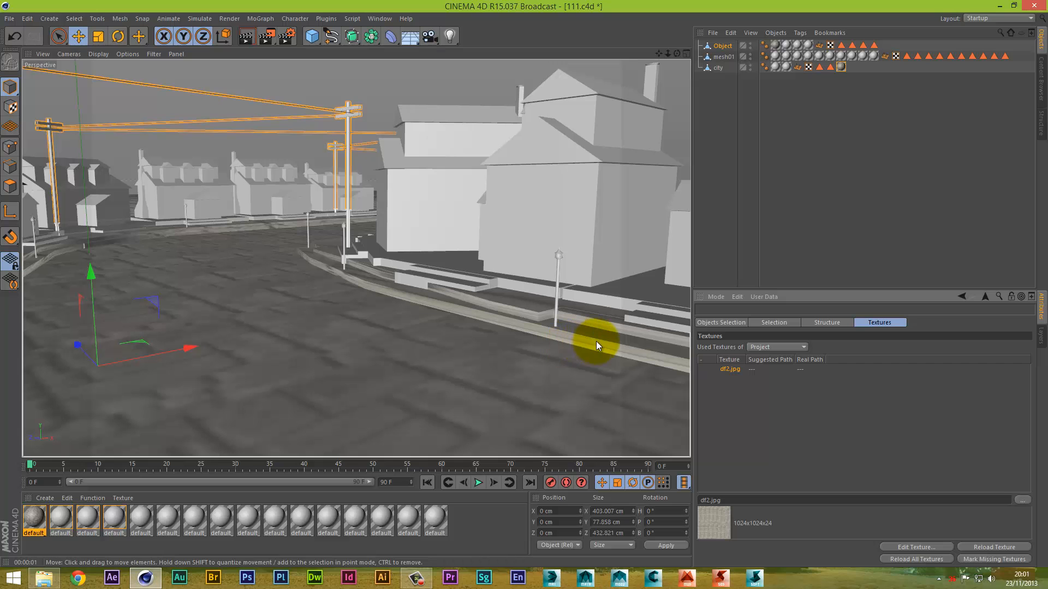
Orbit over the town to inspect the stone-textured buildings and cobblestone street.
{"action": "left_click_drag", "start_coordinate": [598, 345], "coordinate": [525, 287]}
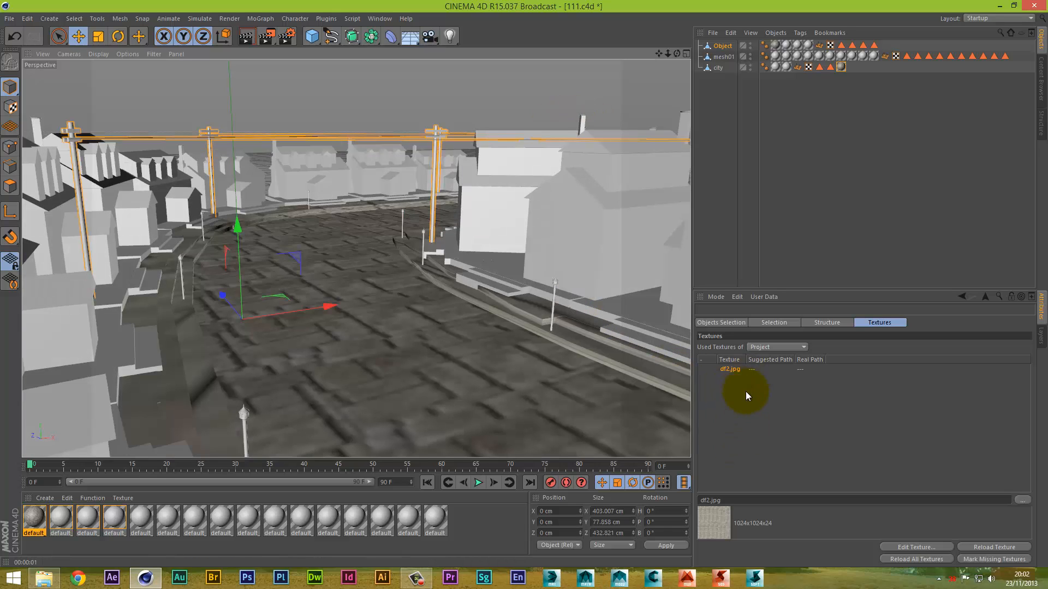
{"action": "mouse_move", "coordinate": [746, 453]}
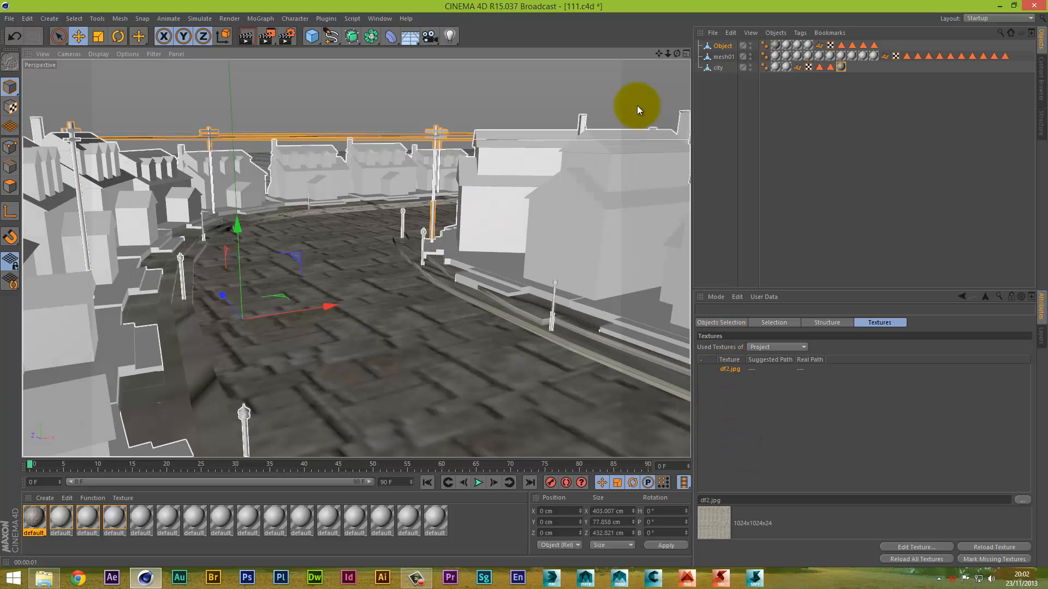
{"action": "left_click_drag", "start_coordinate": [636, 109], "coordinate": [525, 287]}
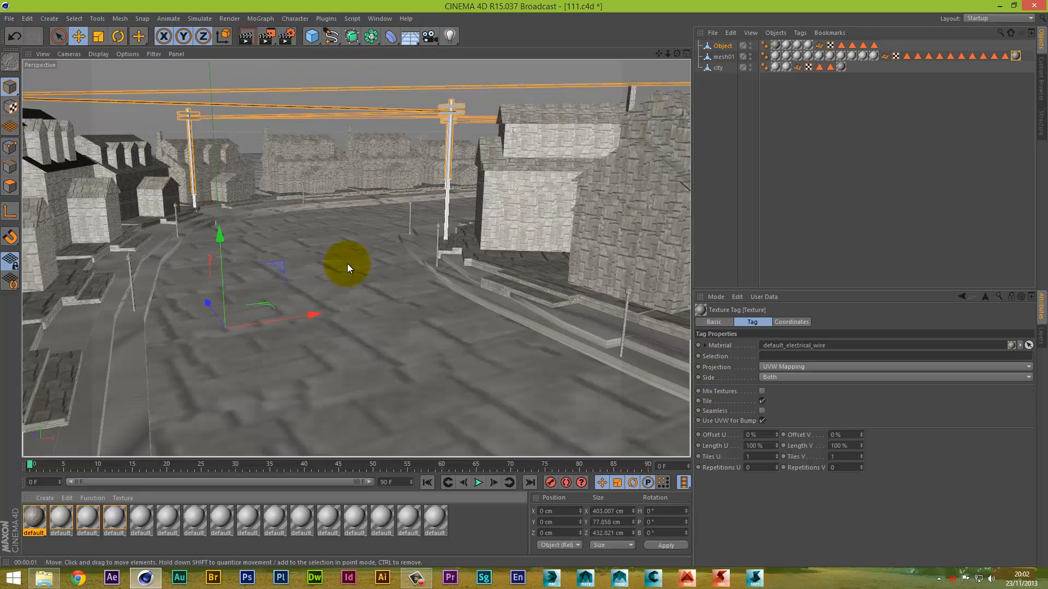
{"action": "left_click_drag", "start_coordinate": [347, 268], "coordinate": [277, 328]}
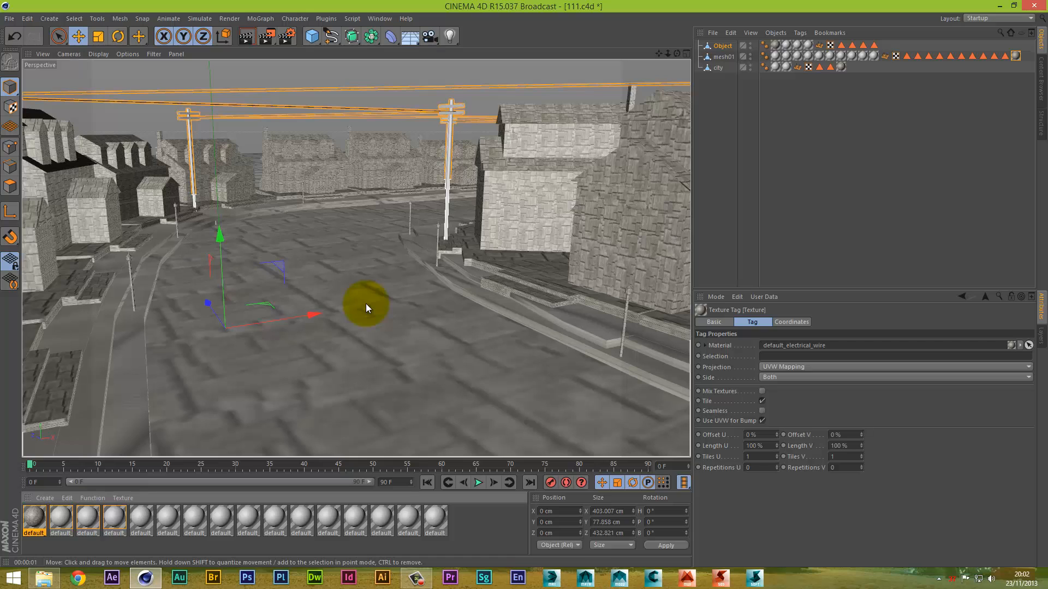
{"action": "mouse_move", "coordinate": [708, 261]}
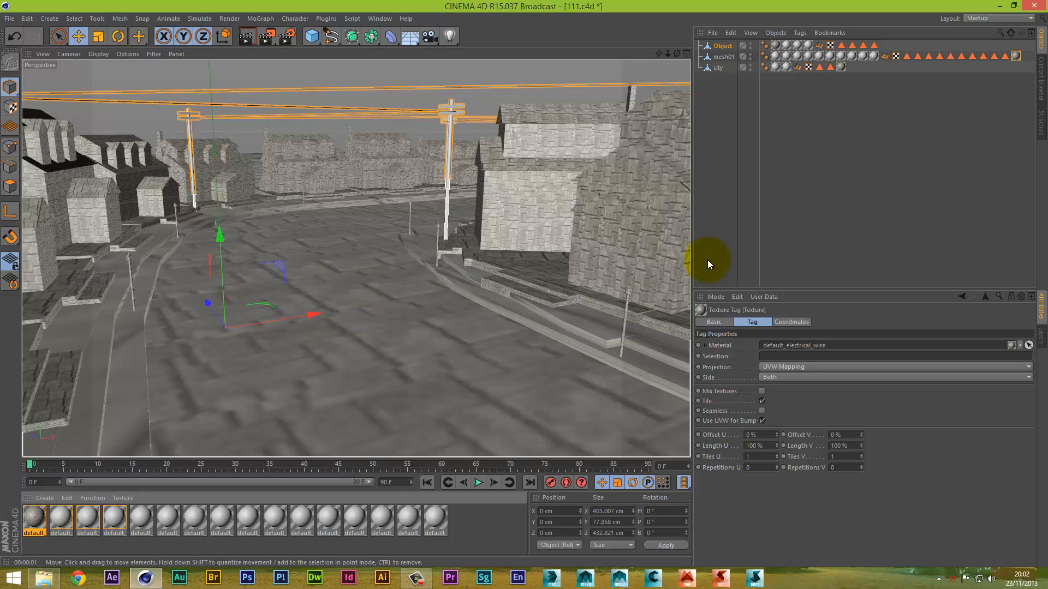
{"action": "left_click", "coordinate": [715, 297]}
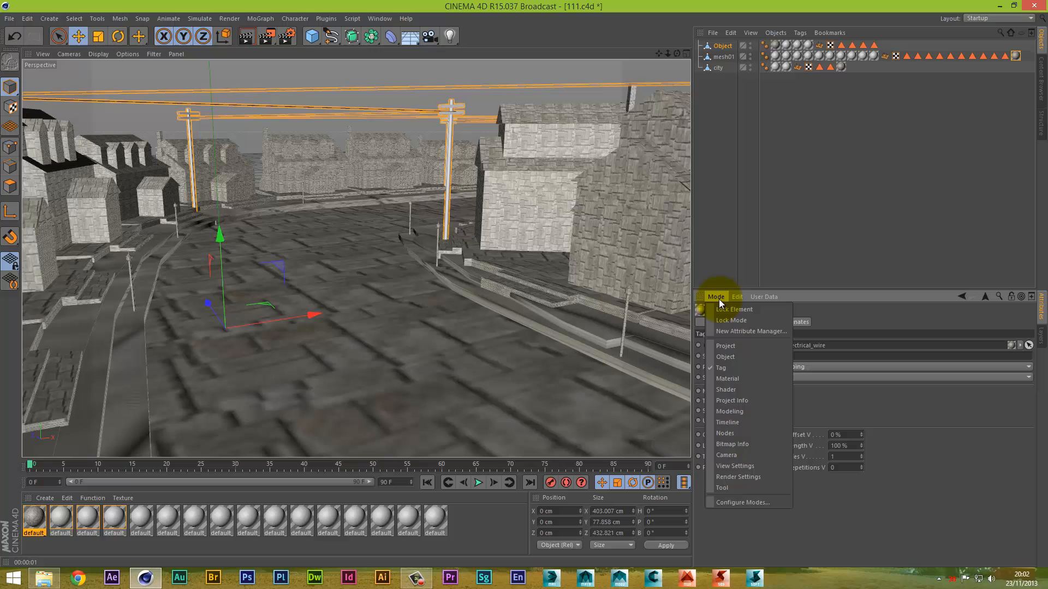